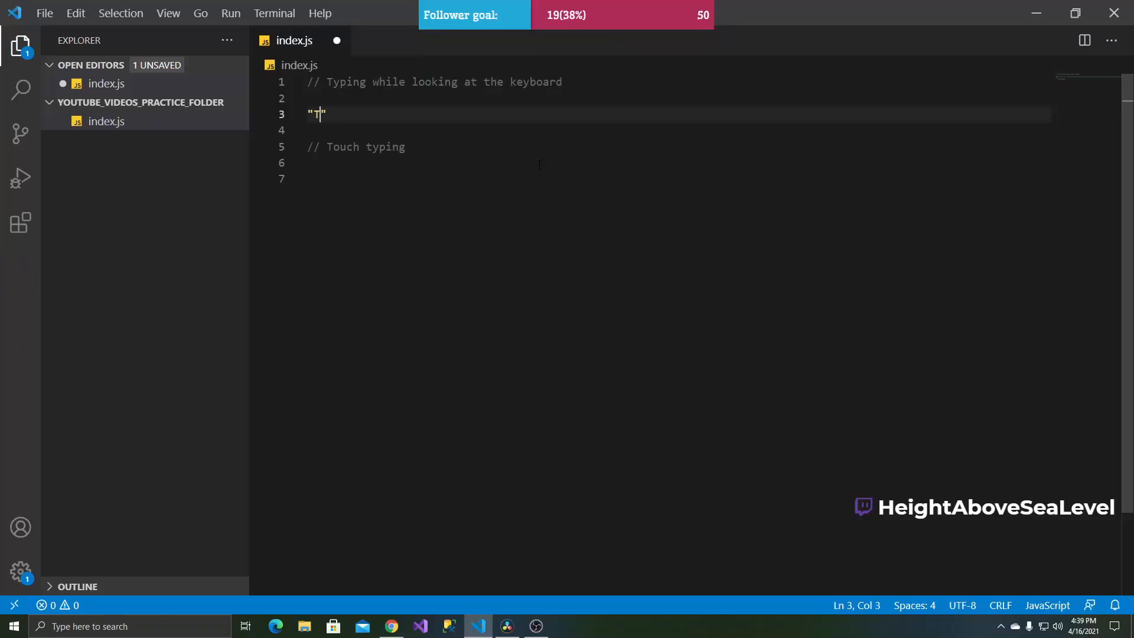
- On line 3, type "This is me typing while looking at the keyboard."
text(his me)
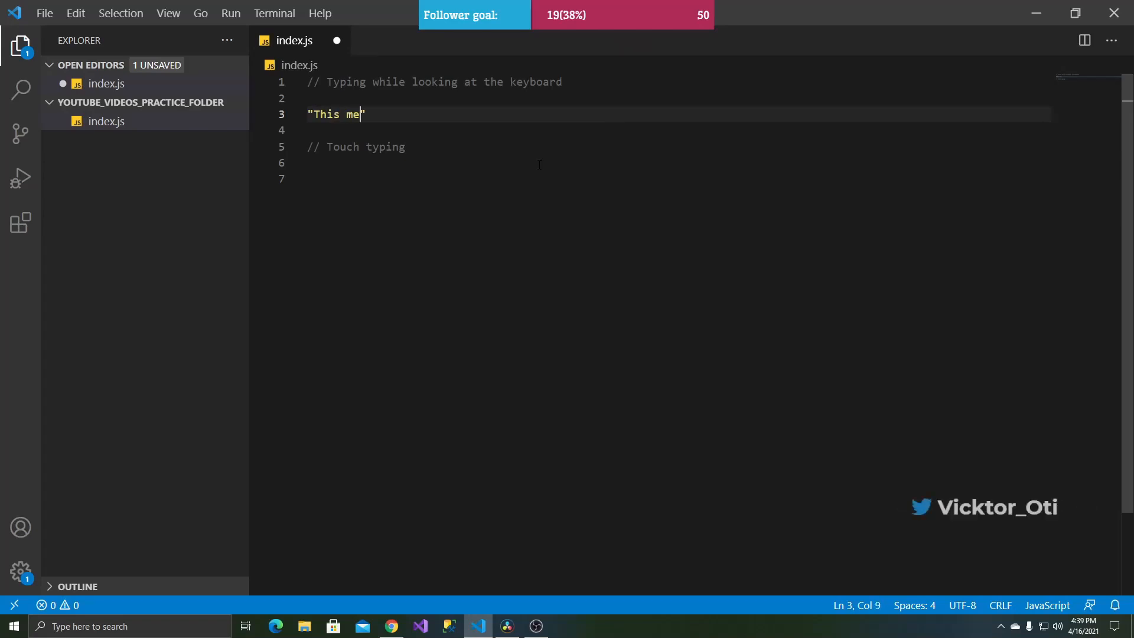
text(typing)
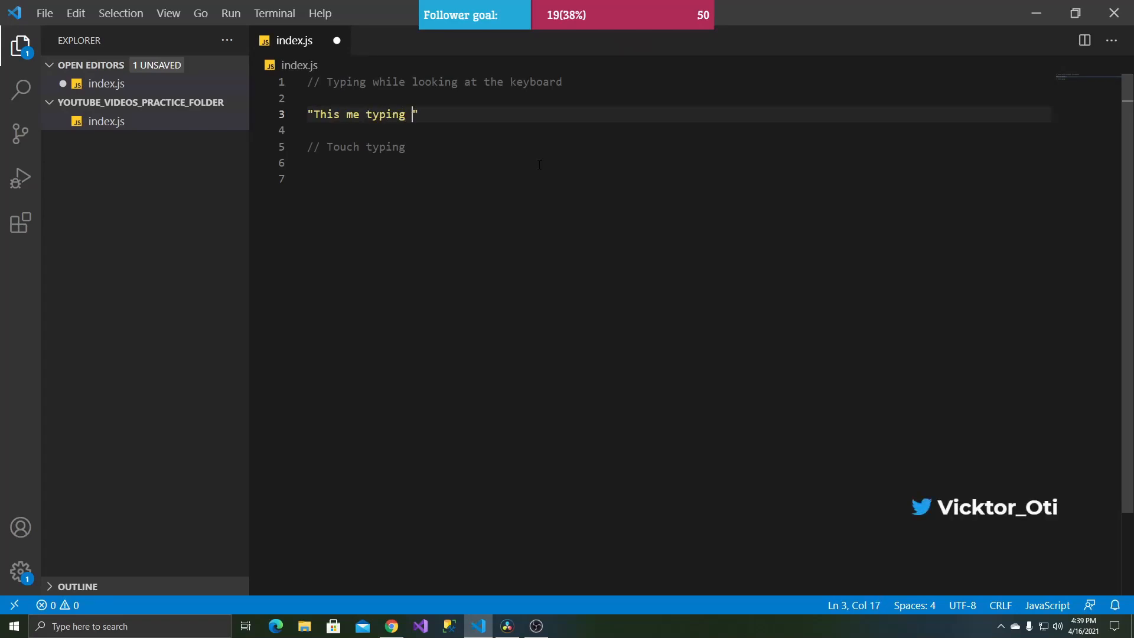
text(while)
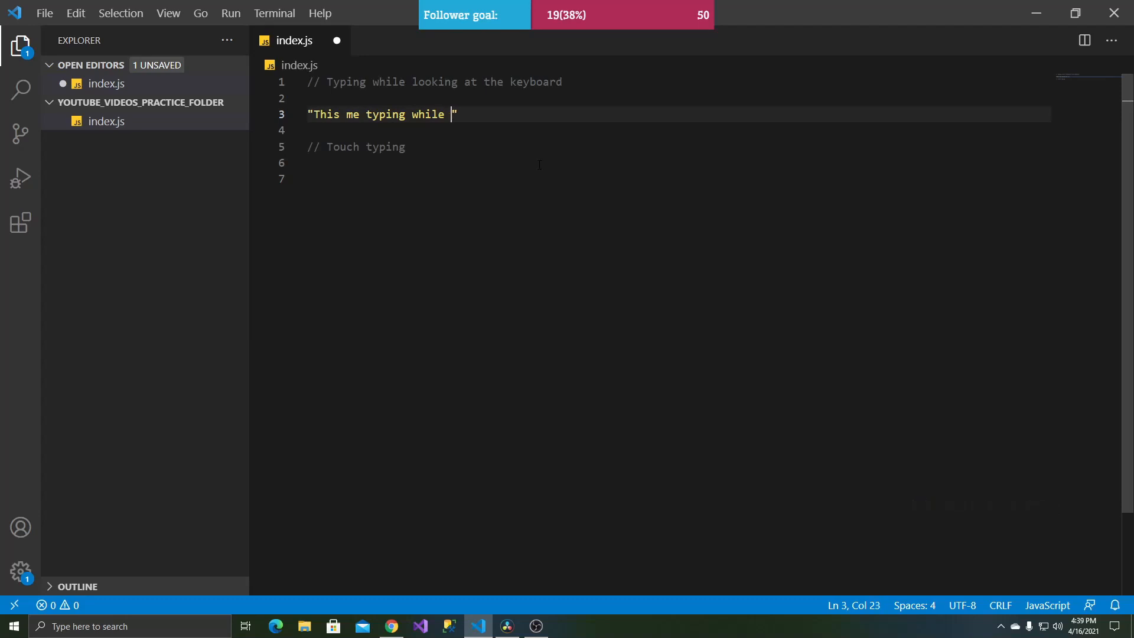
text(looking at the keyb)
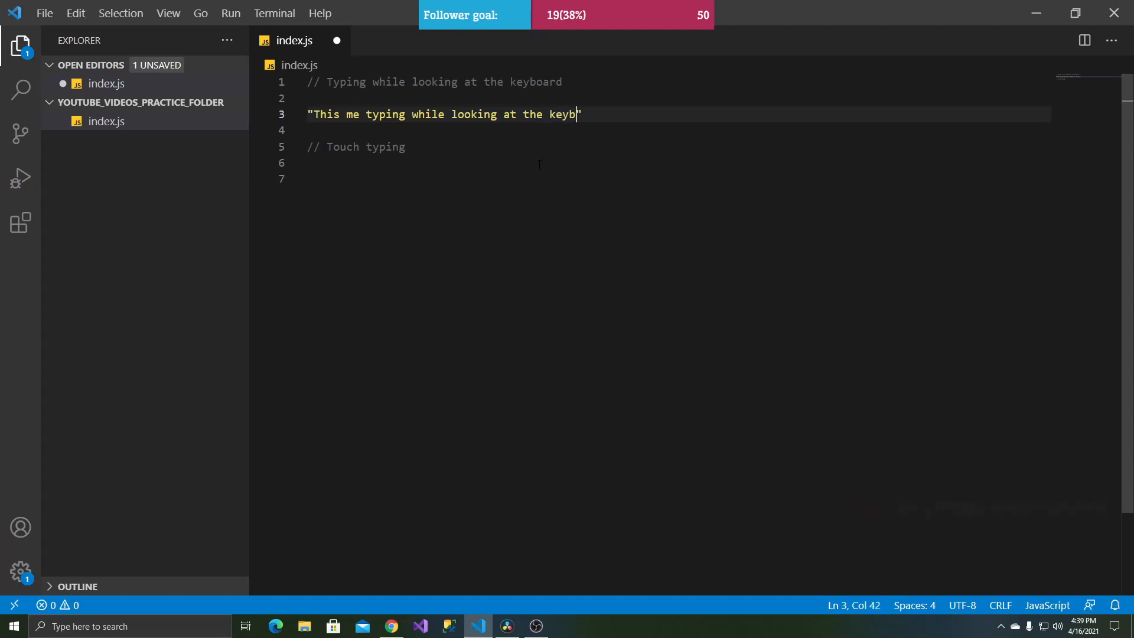
text(oard)
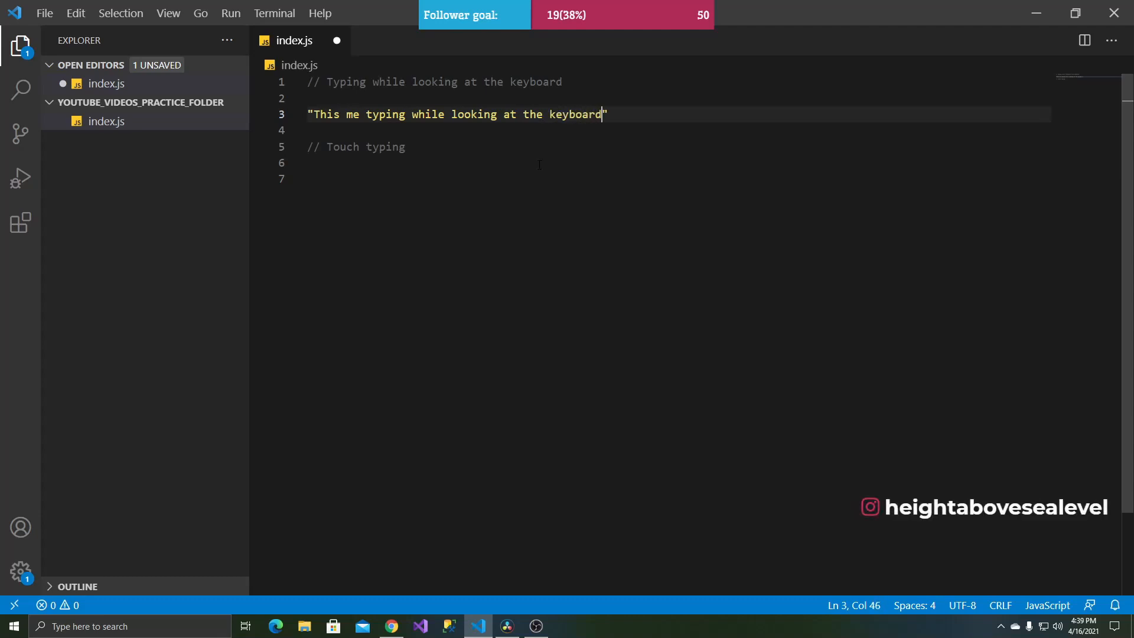
- Continue the sentence about being slower with errors, fixing typos with Backspace
text(. It)
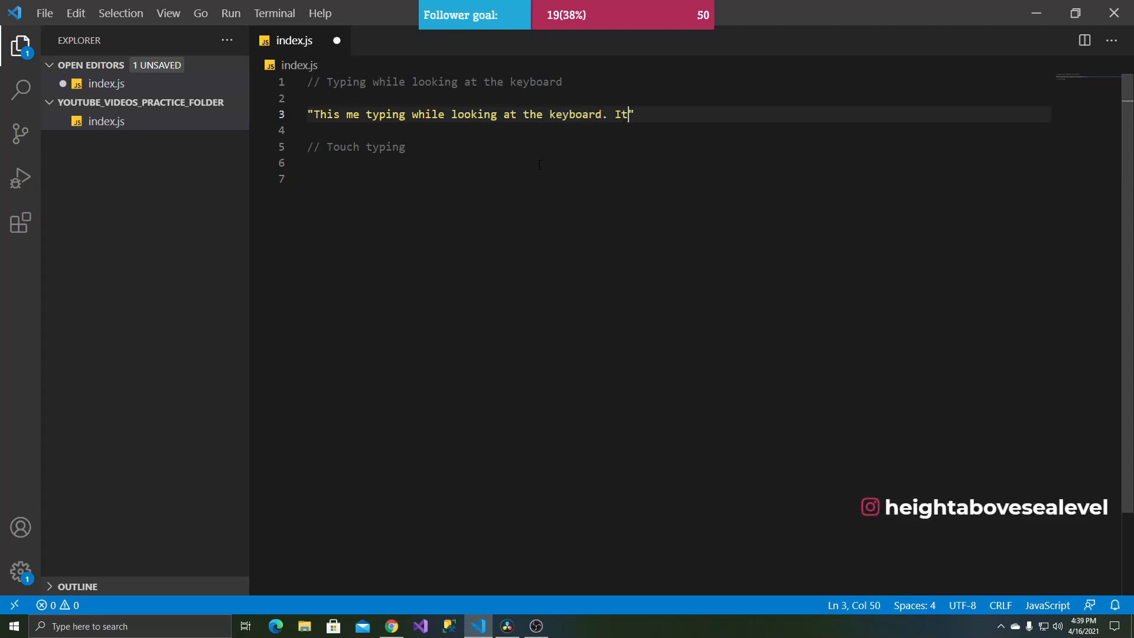
text(is slo)
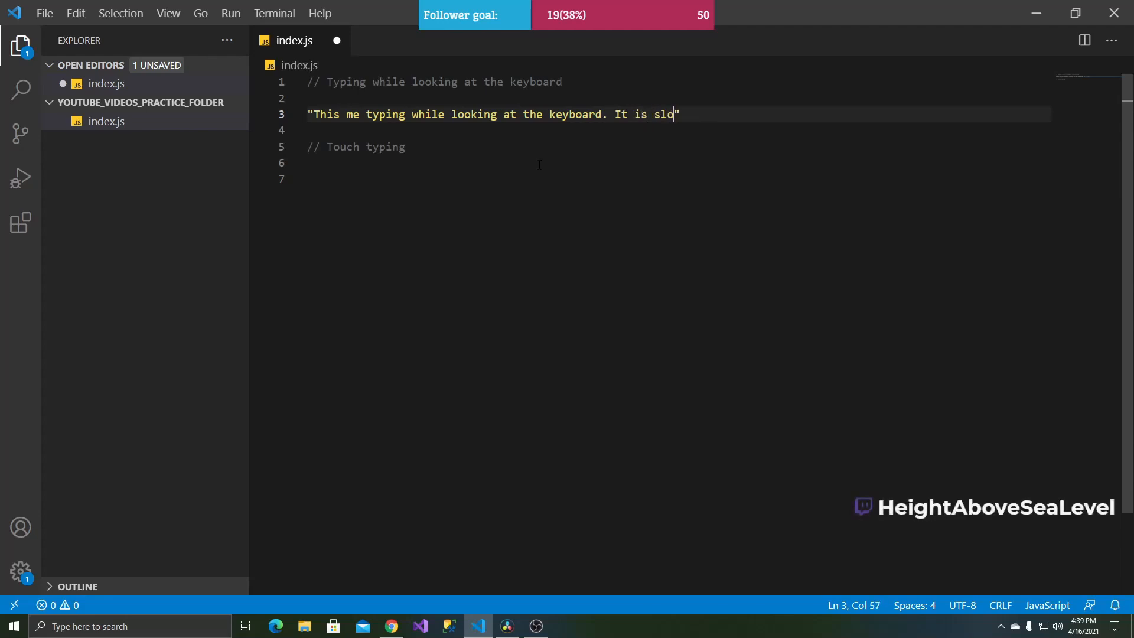
text(wer and I am prone to make e)
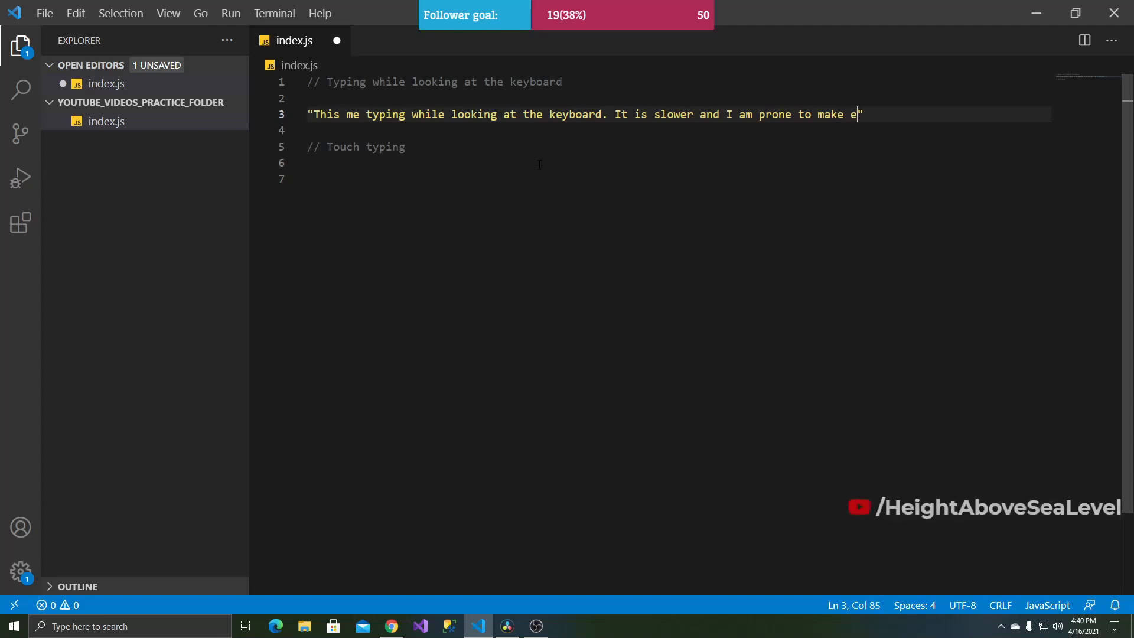
text(rors withut kn)
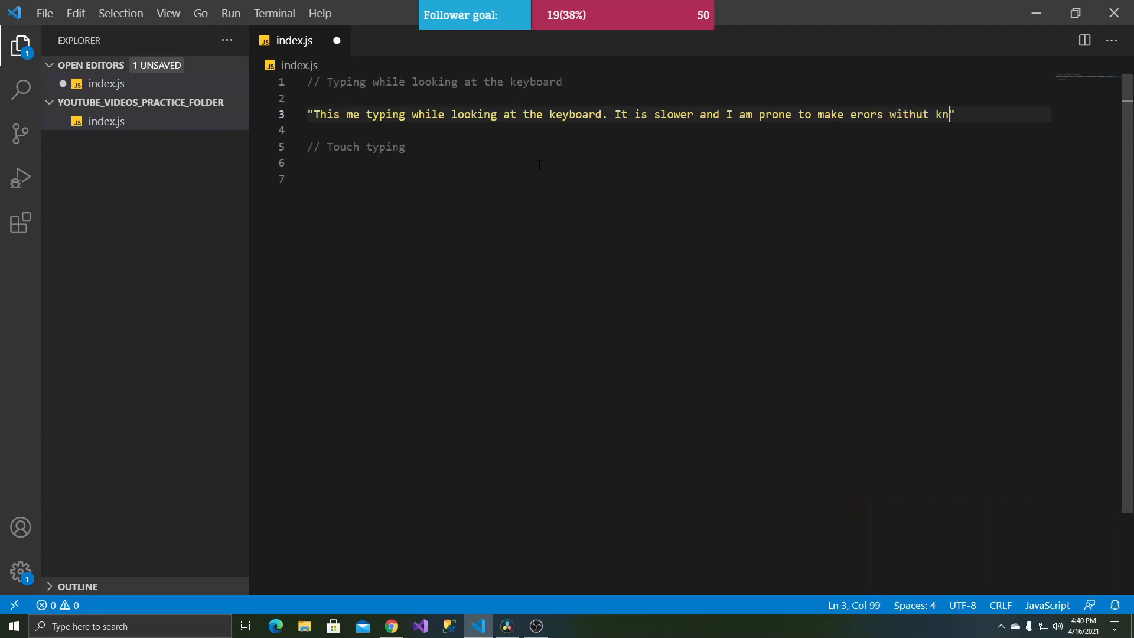
text(win)
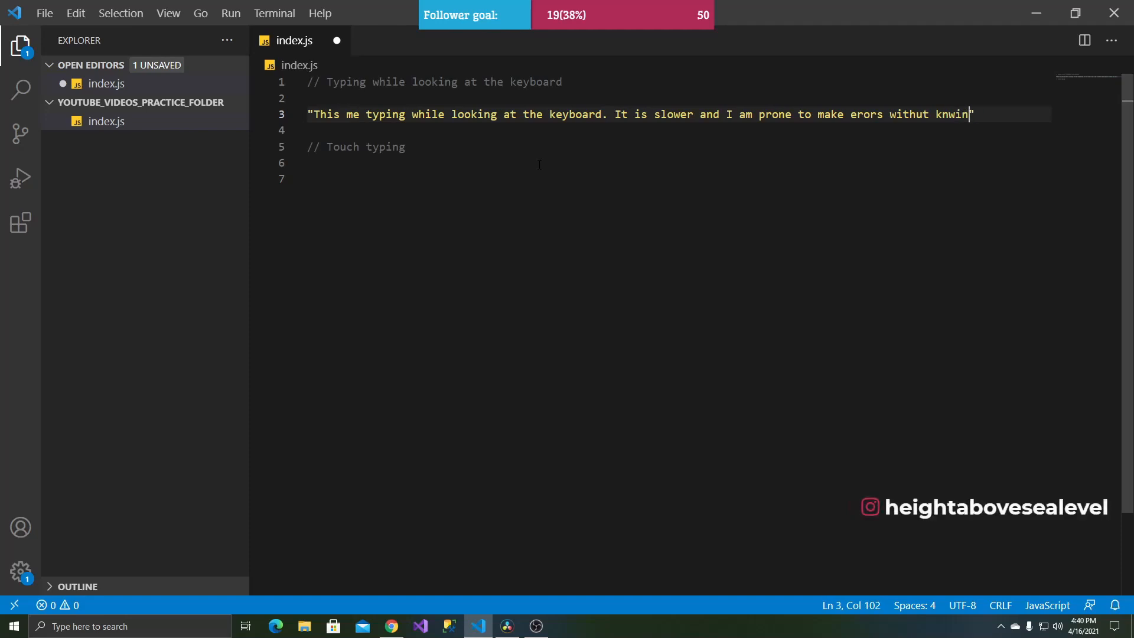
key(Backspace)
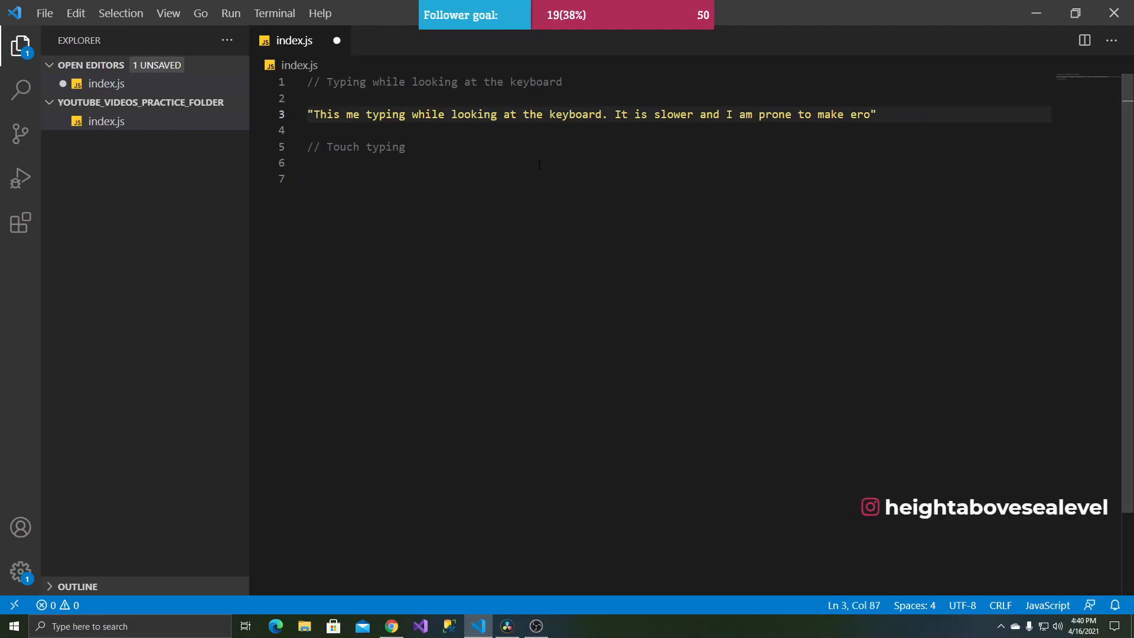
text(rs)
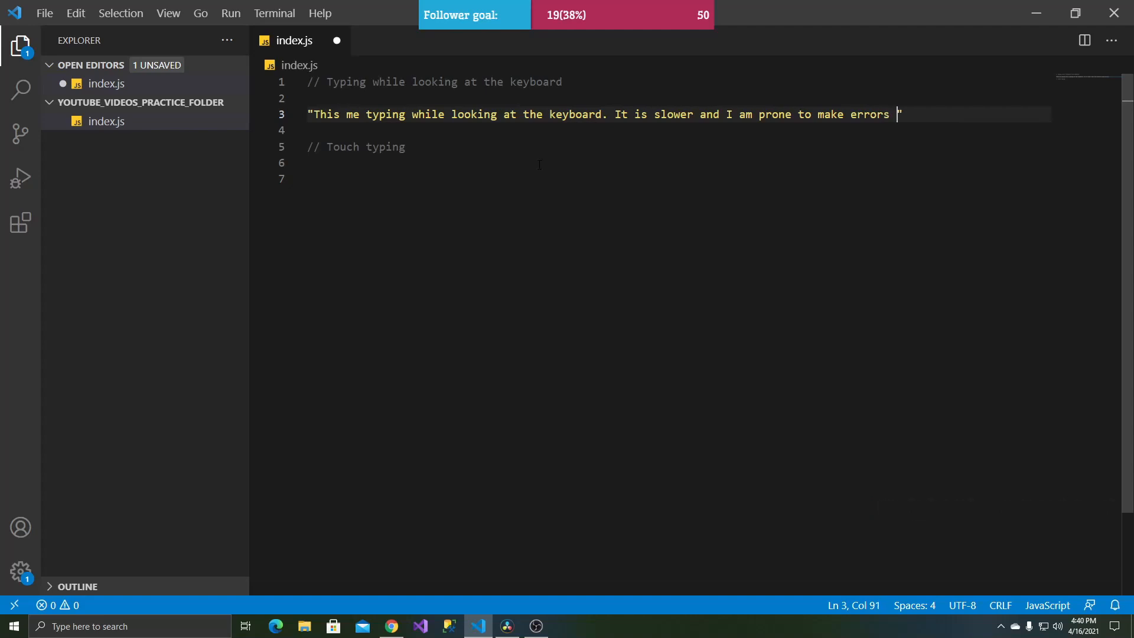
text(without)
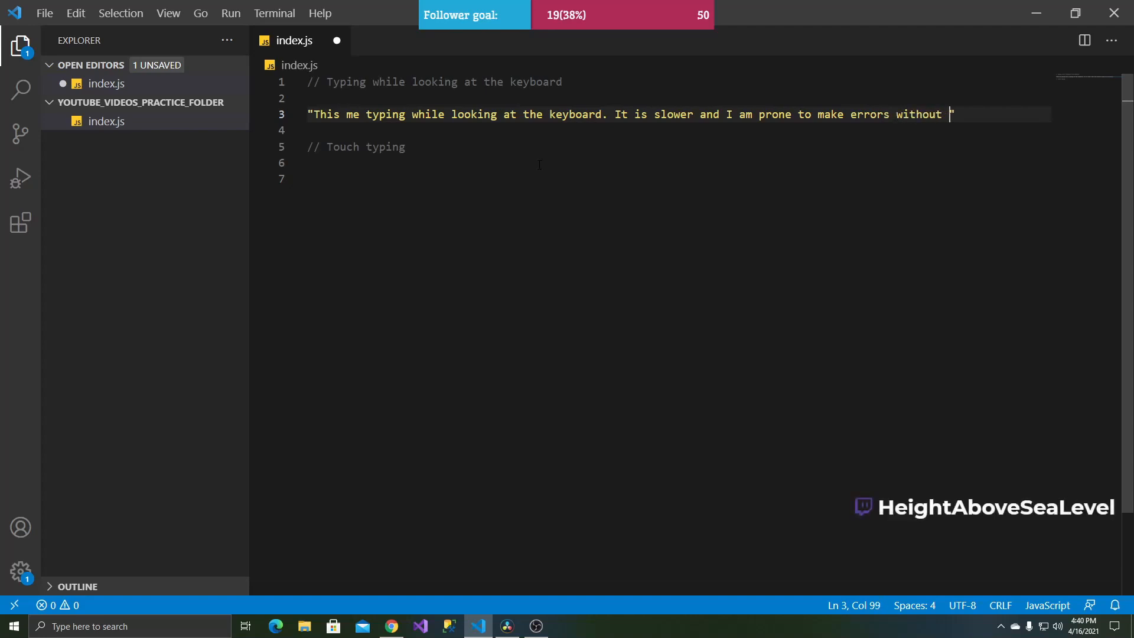
text(kno)
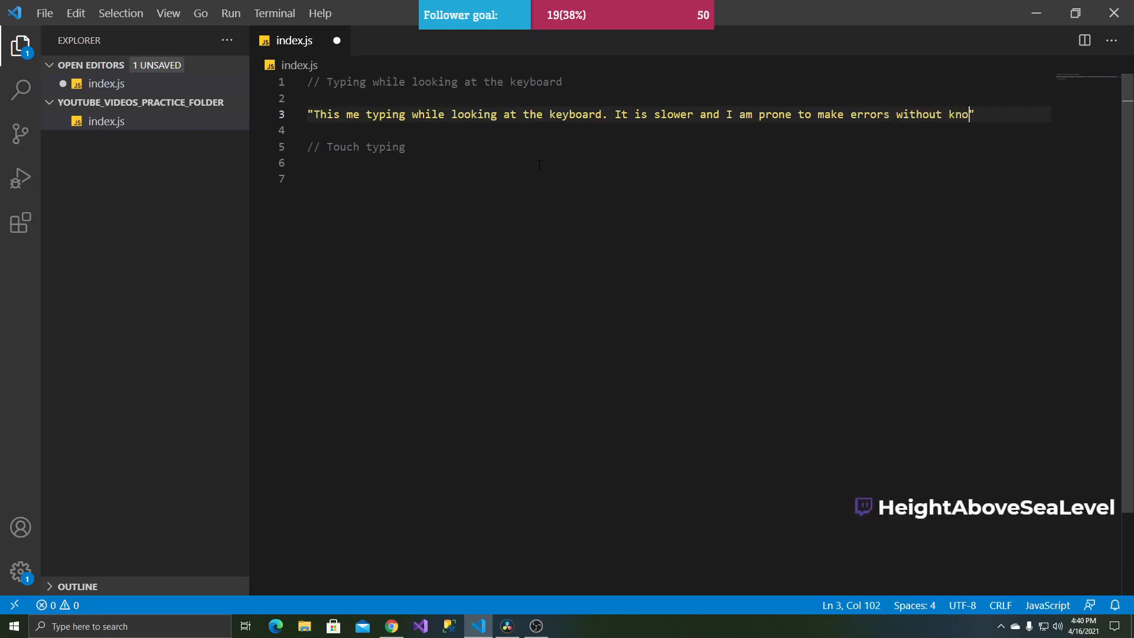
text(win")
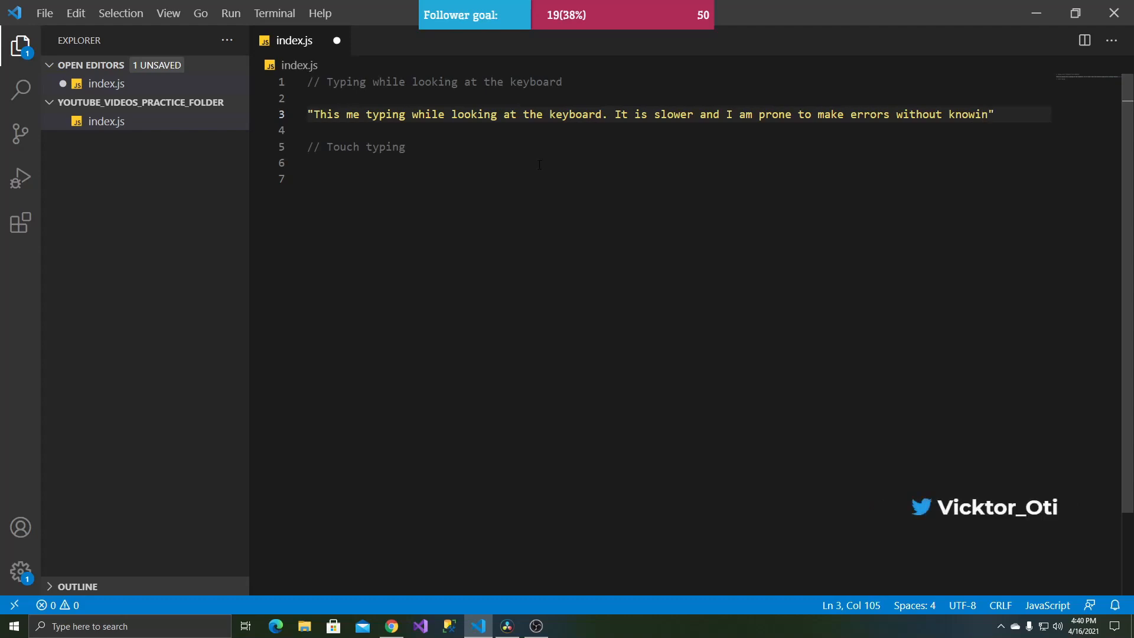
text(g.)
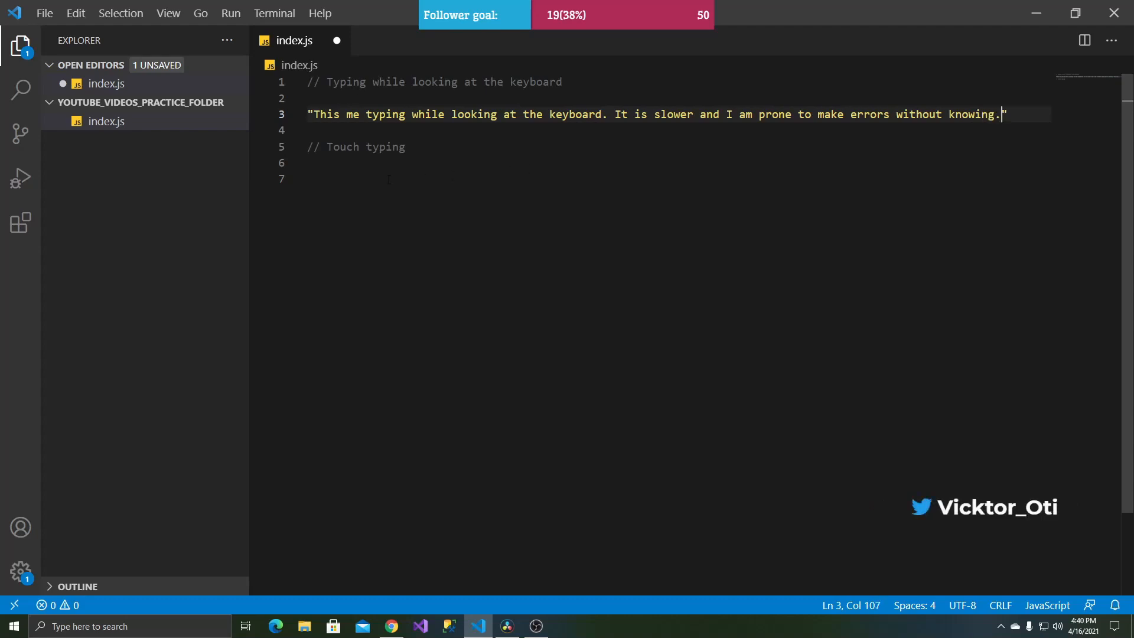
- Type "This is me typing without looking at... faster, and I can catch errors as they" on line 7
text("This ")
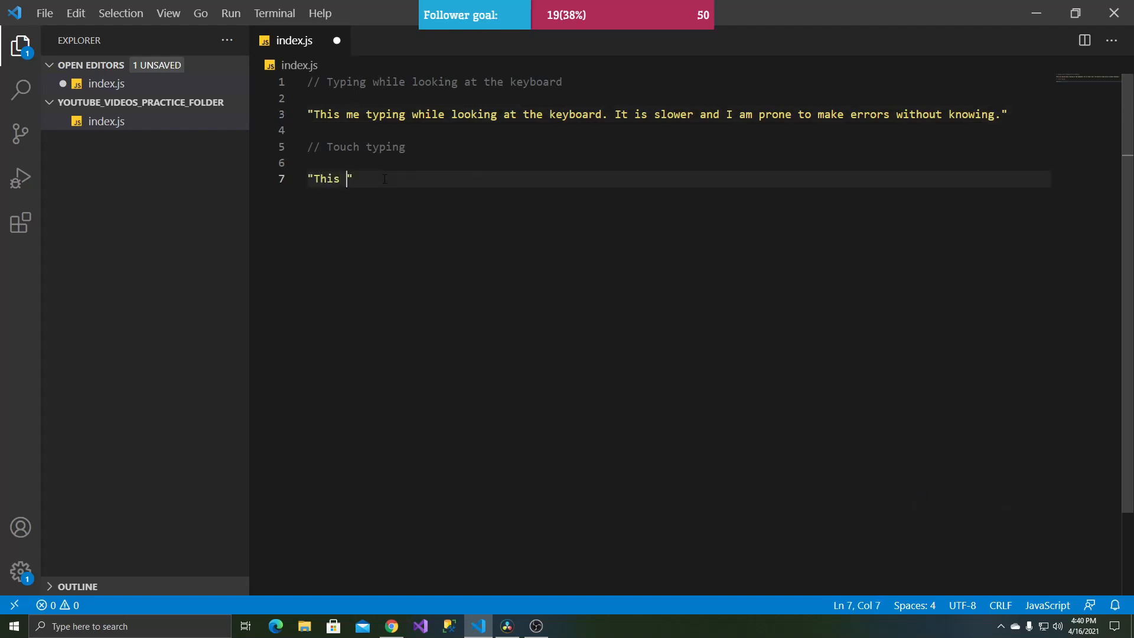
text(is me typing without)
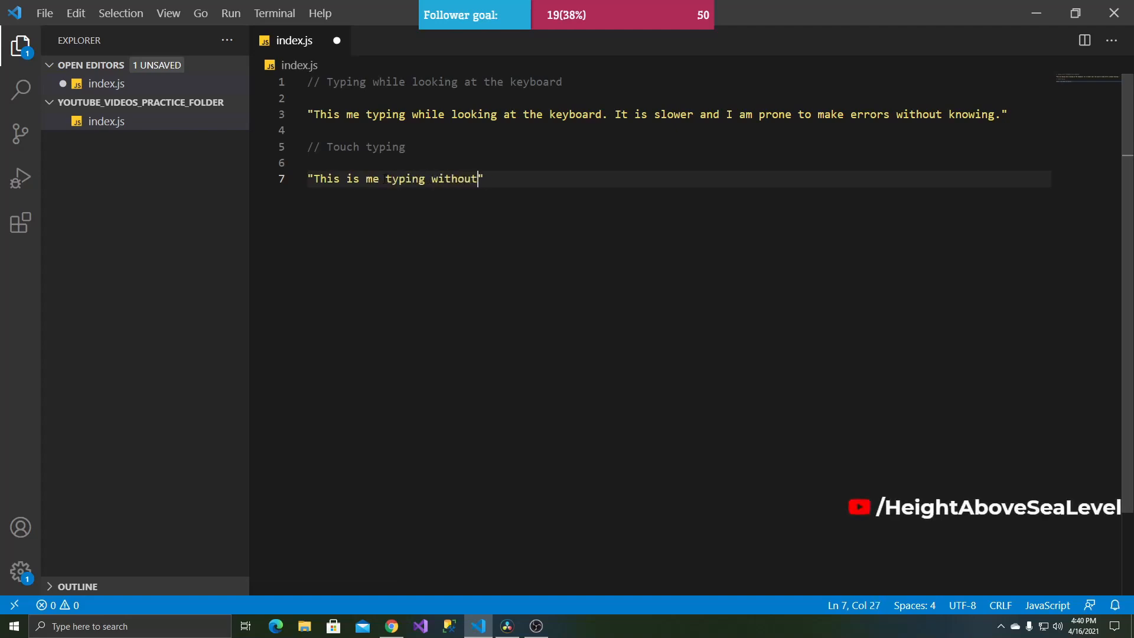
text(looking ath)
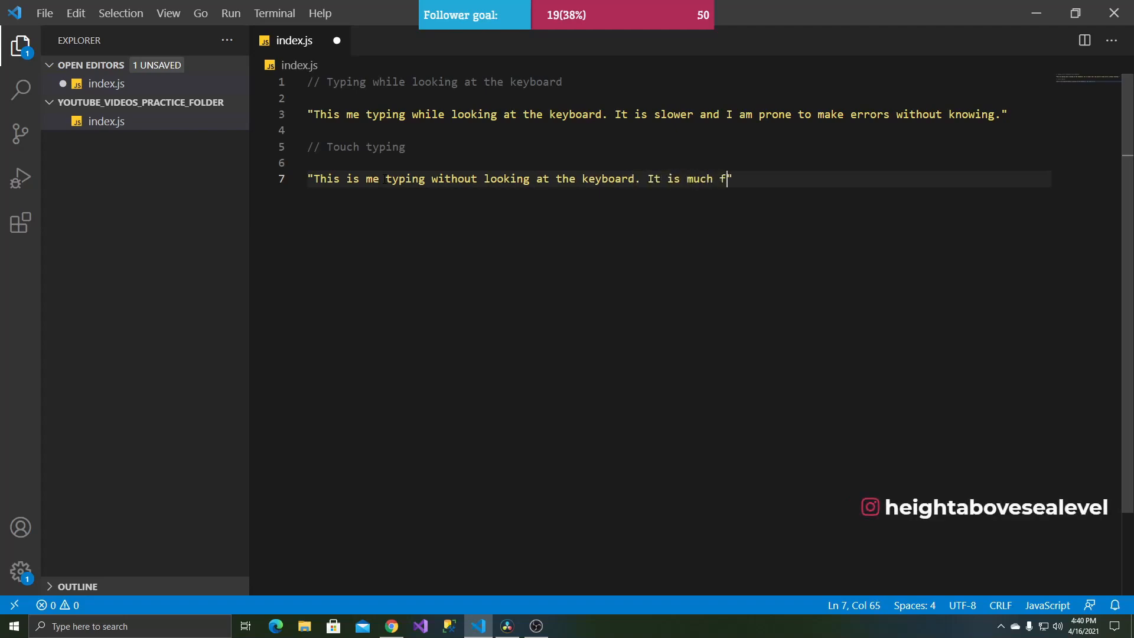
text(ast)
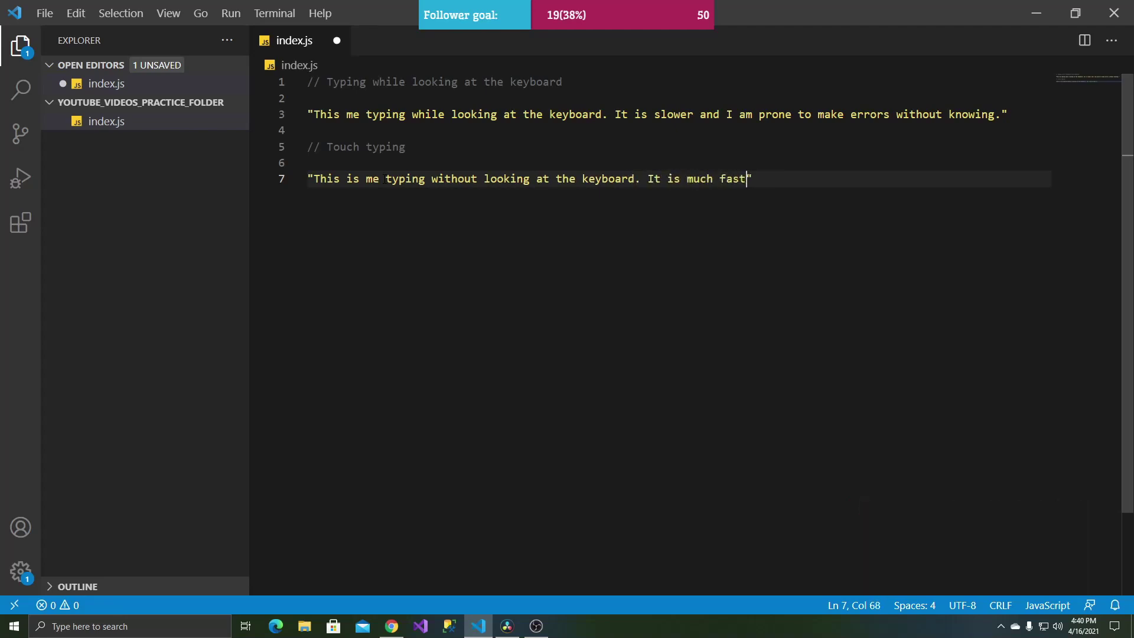
text(er, and I)
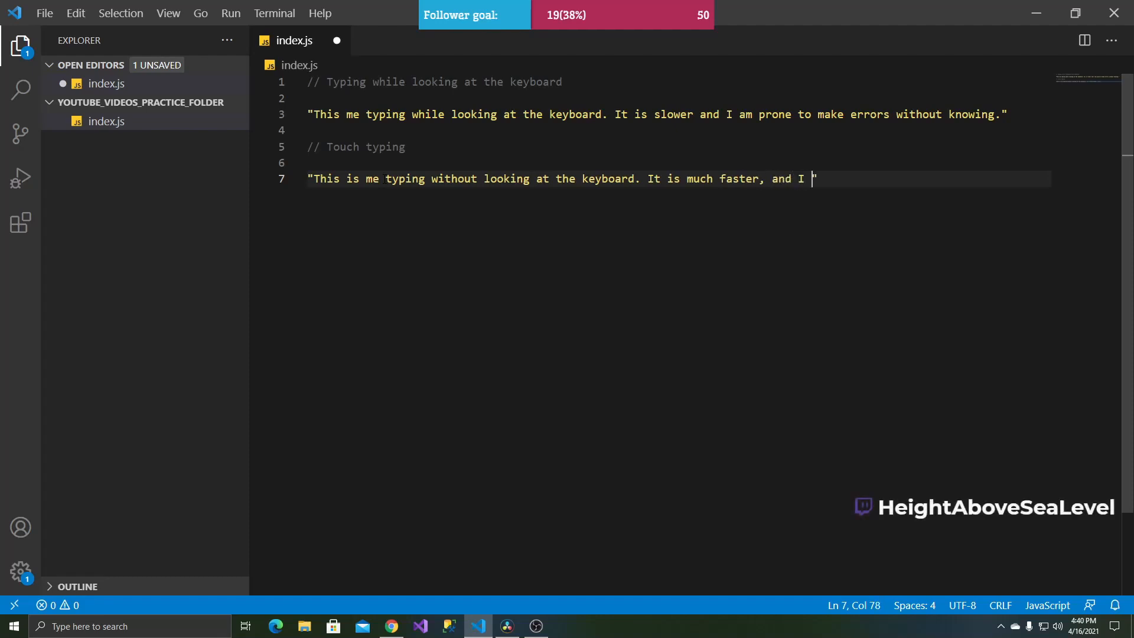
text(can catch err)
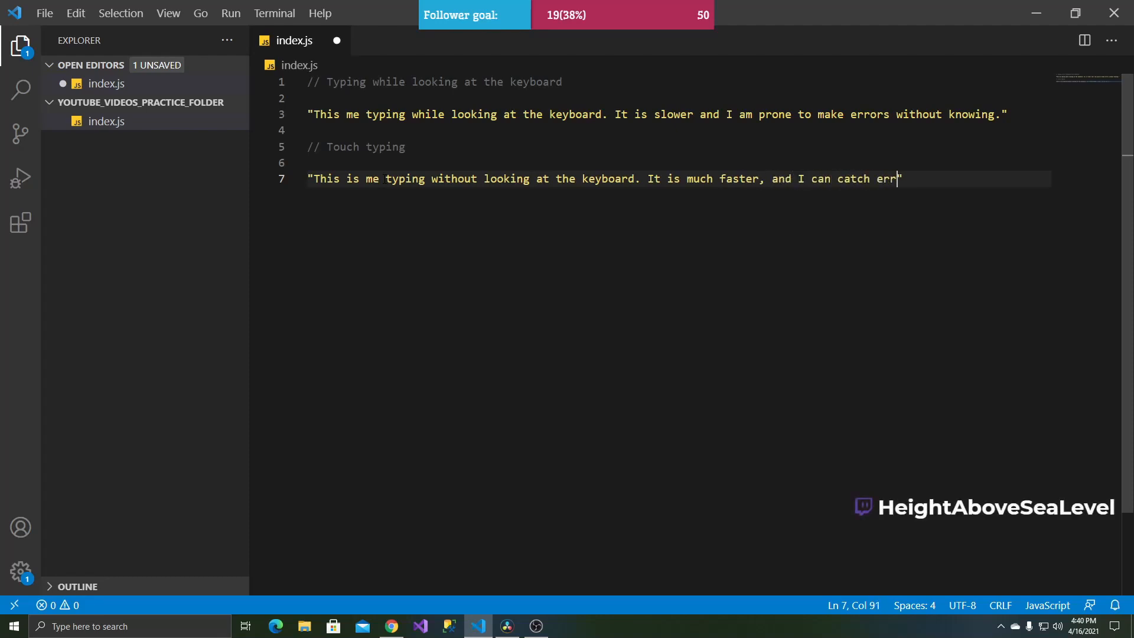
text(ors as the y)
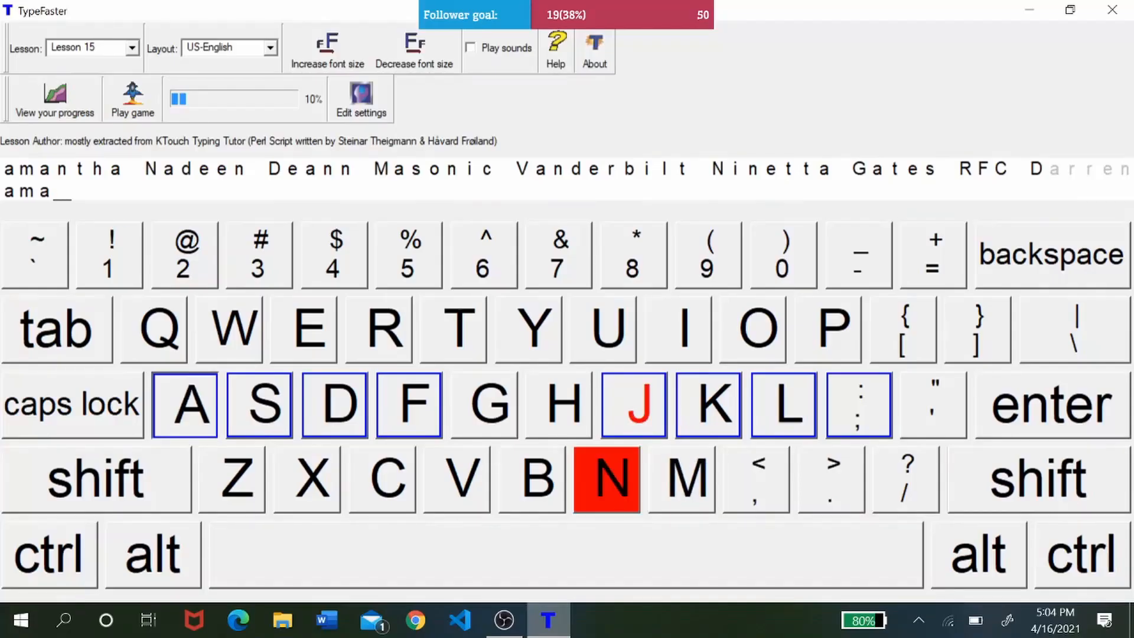
- Touch-type the Lesson 15 practice names, from Nadeen through to Vanderbilt
text(ntha)
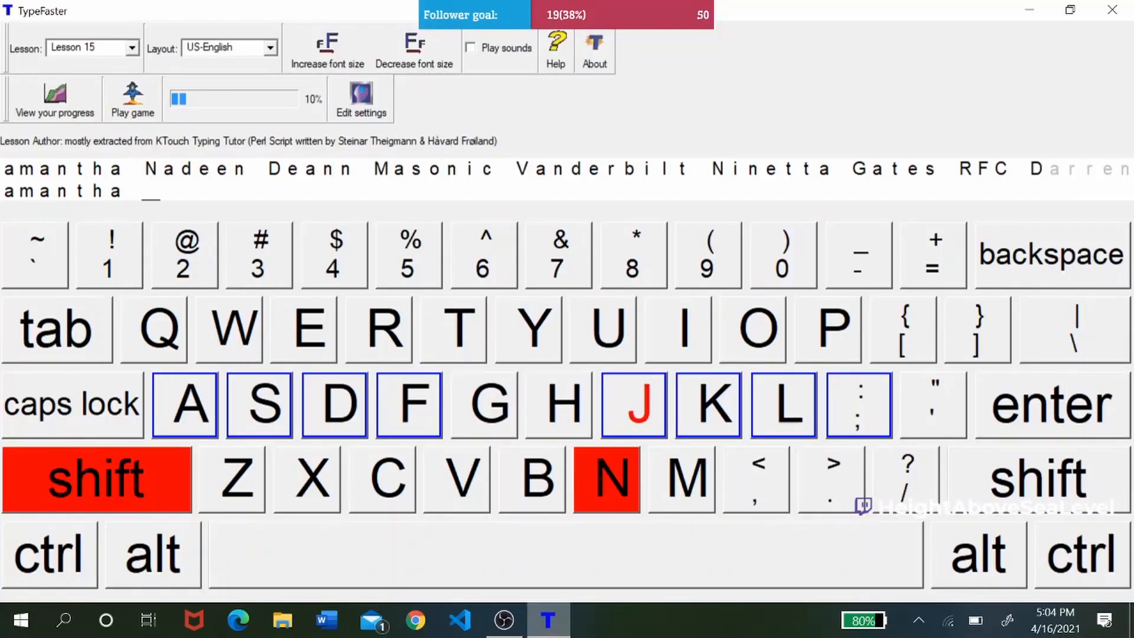
text(Nade)
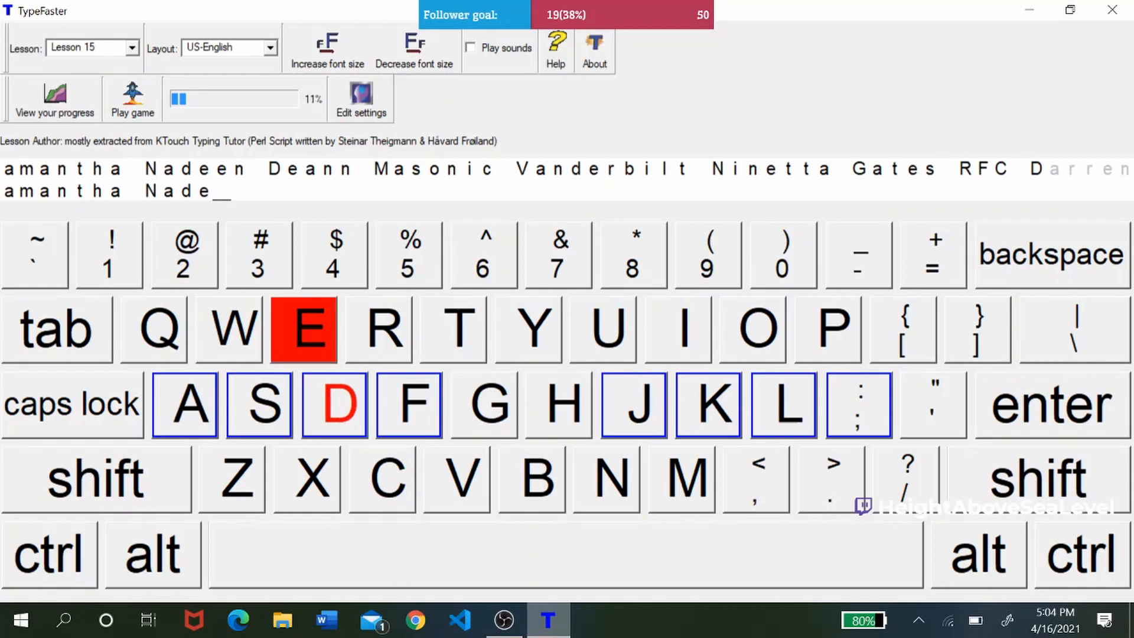
text(n Deann Masonic)
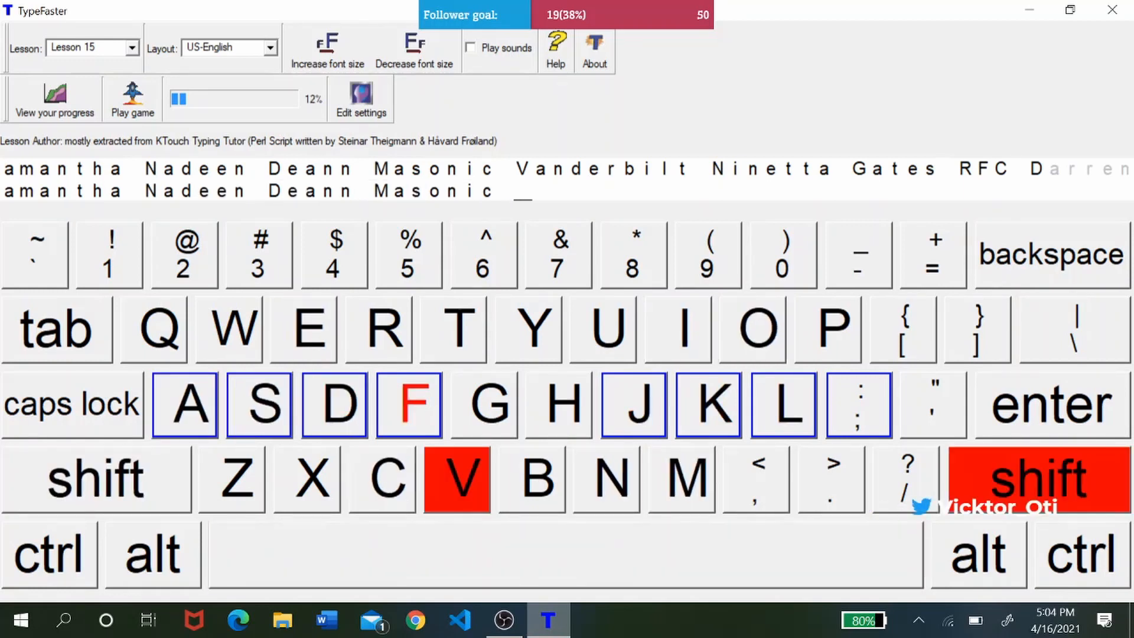
text(A)
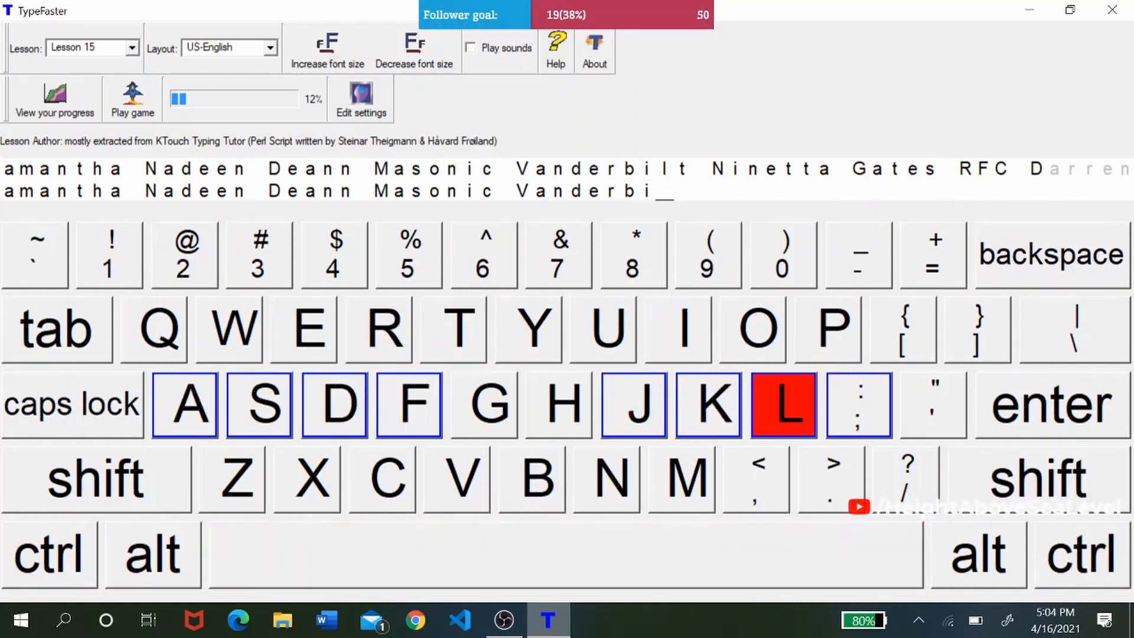
click(456, 619)
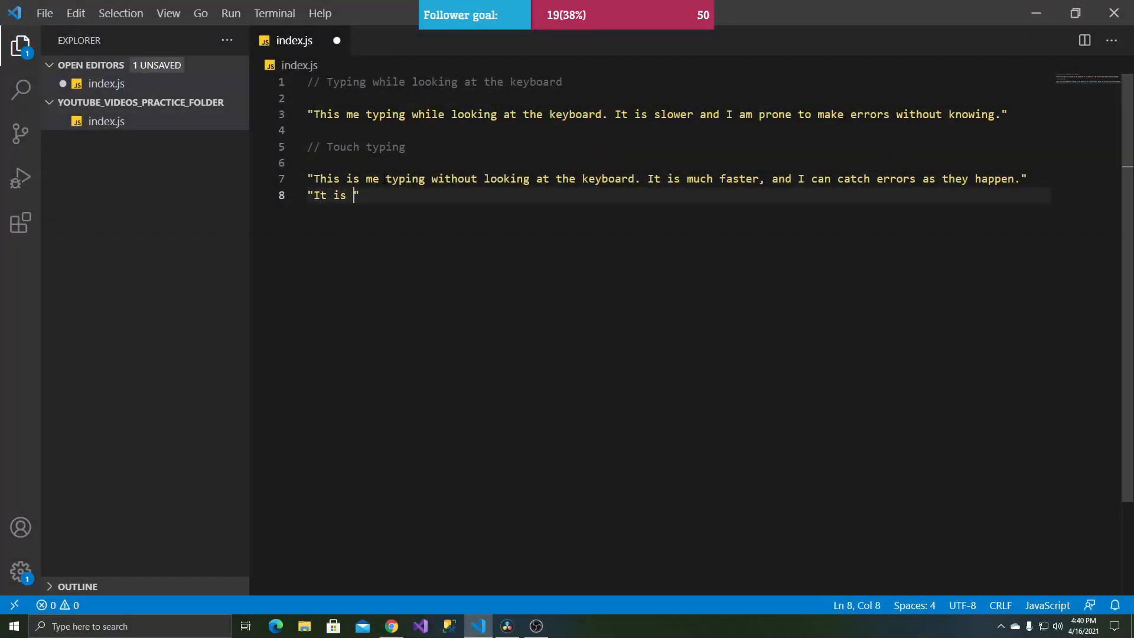
- Finish line 8 with "much more efficient... productivity throughout the day. I would highly recommend it."
text(much more eff)
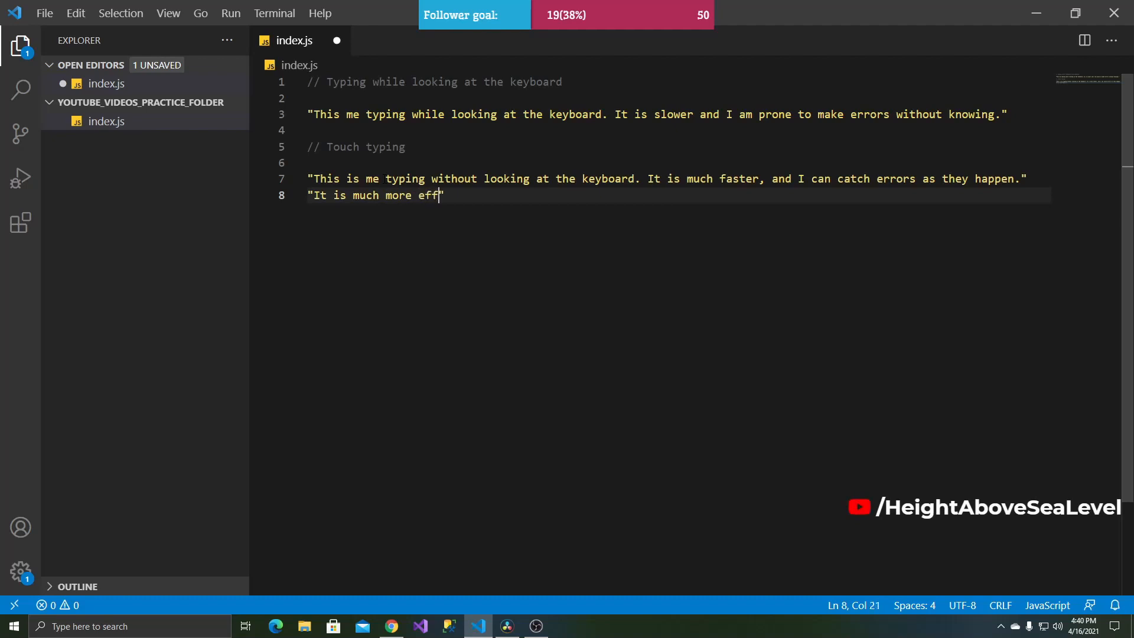
text(icient, and can improve)
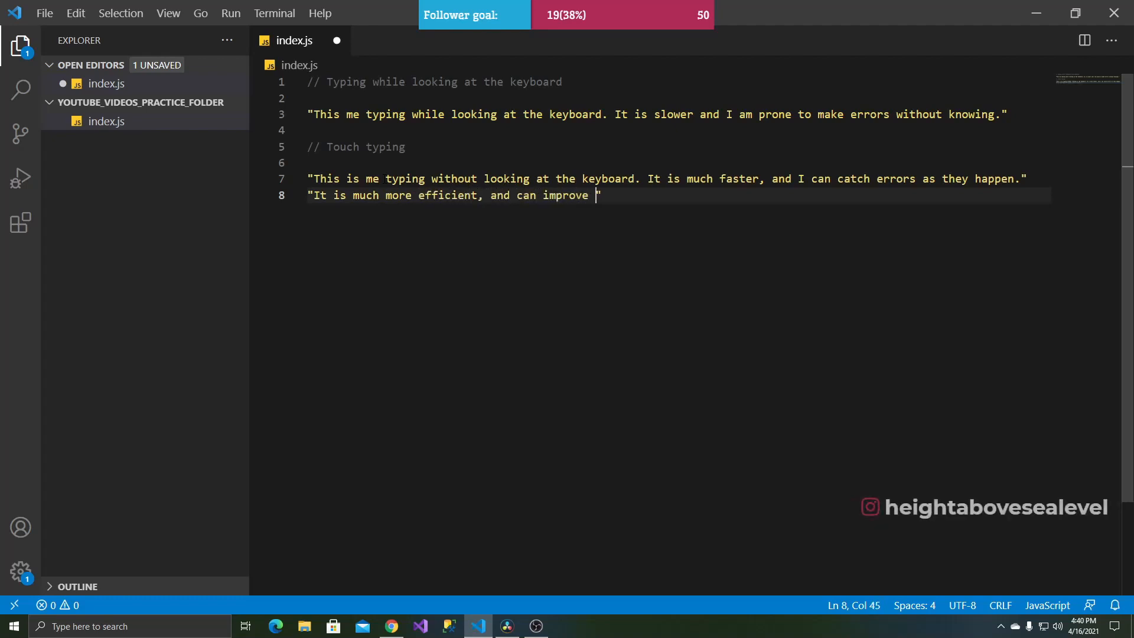
text(your prodcu)
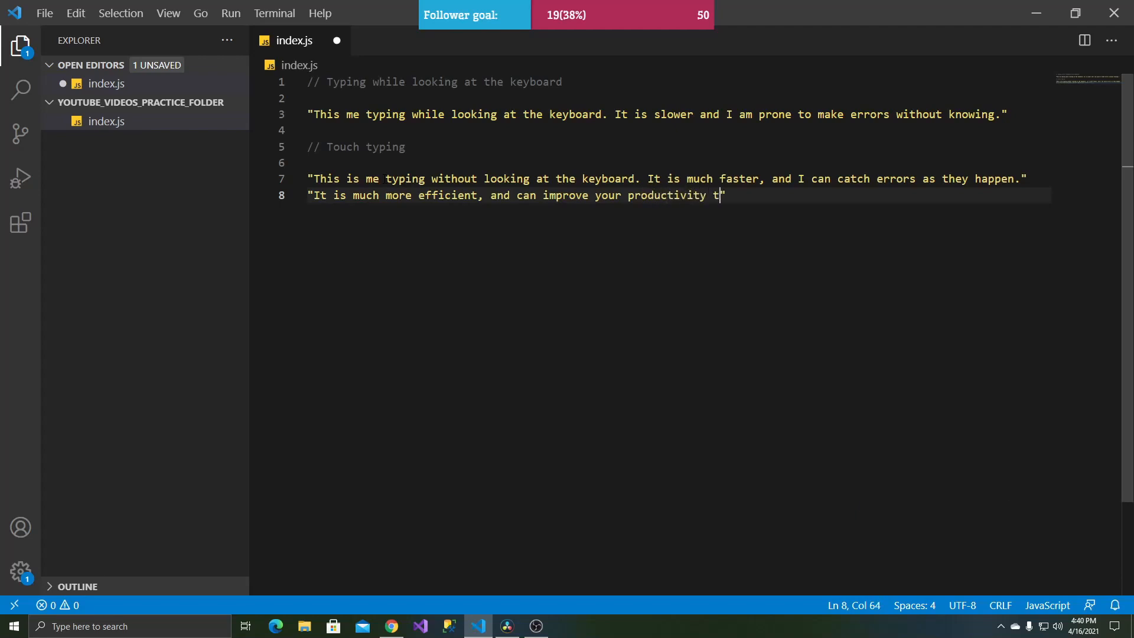
text(hroughout the day. I)
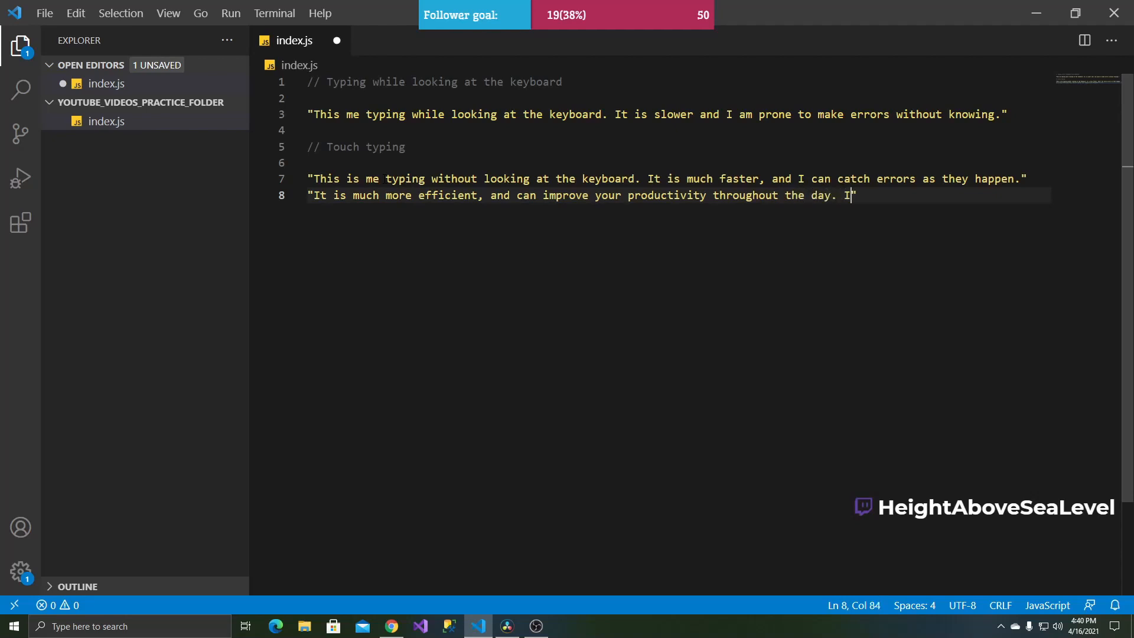
text(wouu)
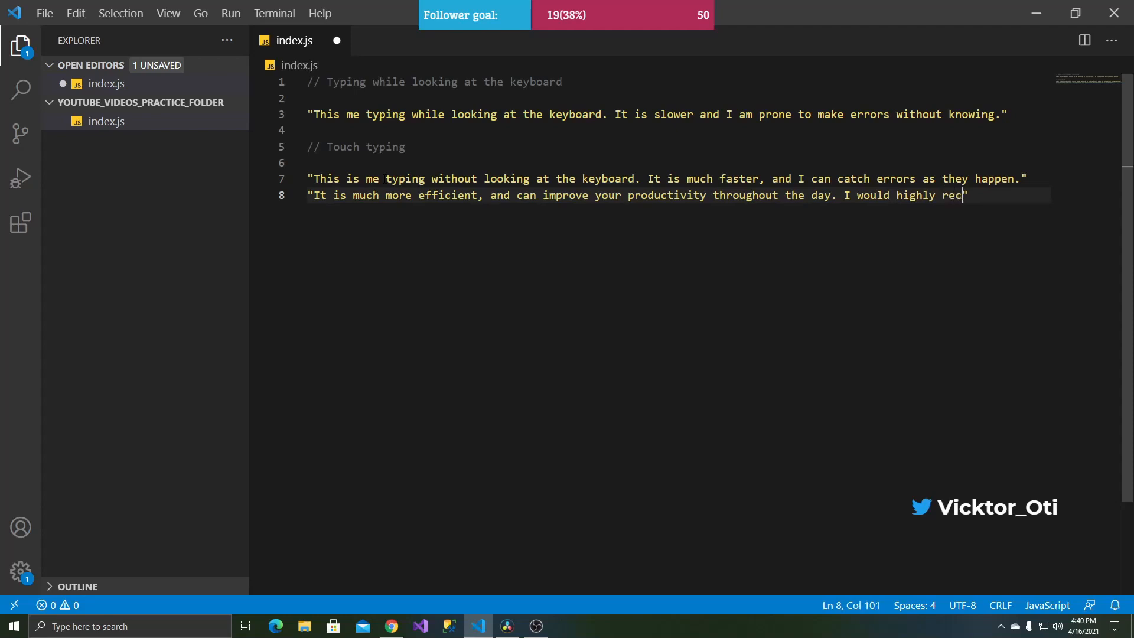
text(ommend it)
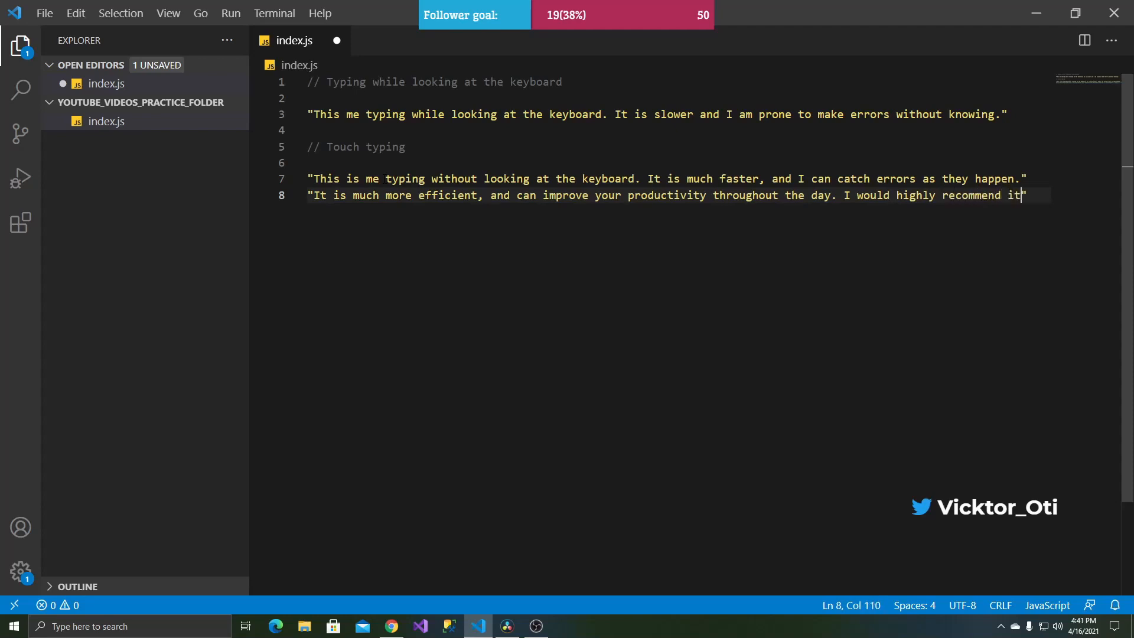
text(.")
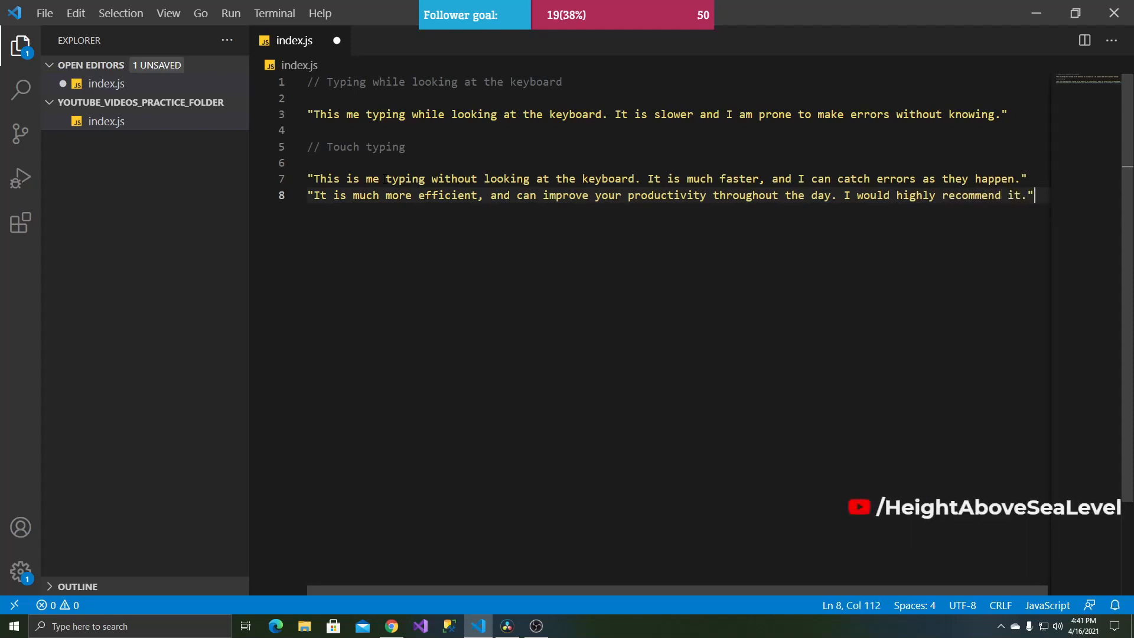
- Declare const array = ["Teddy", "Joseph", "Lisa", "Gayle"] on a new line
key(Enter)
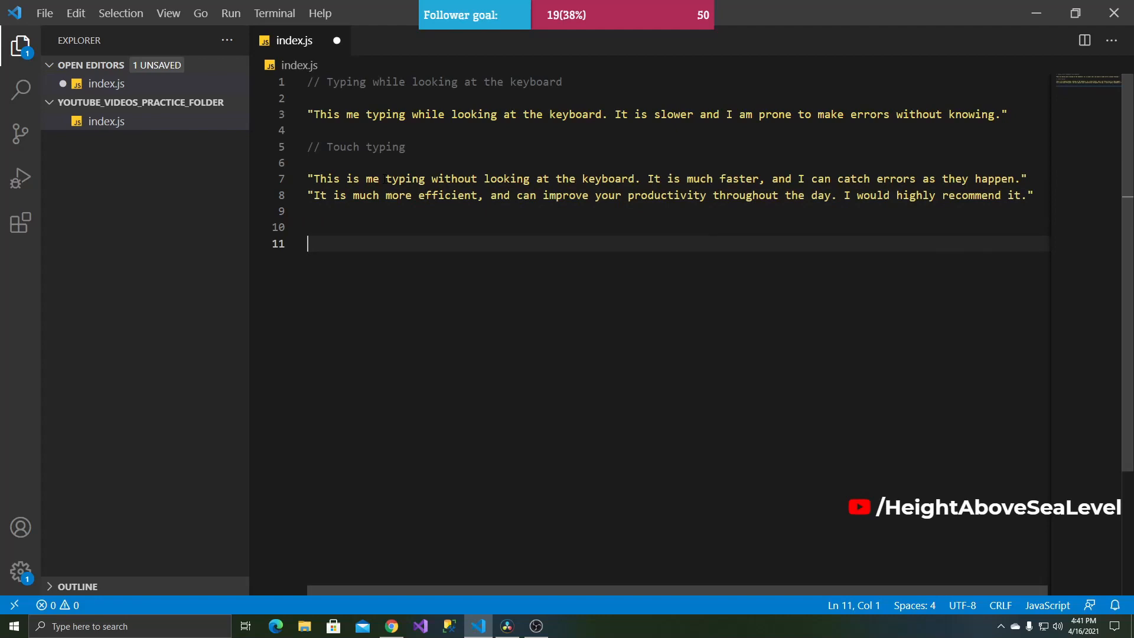
text(const array)
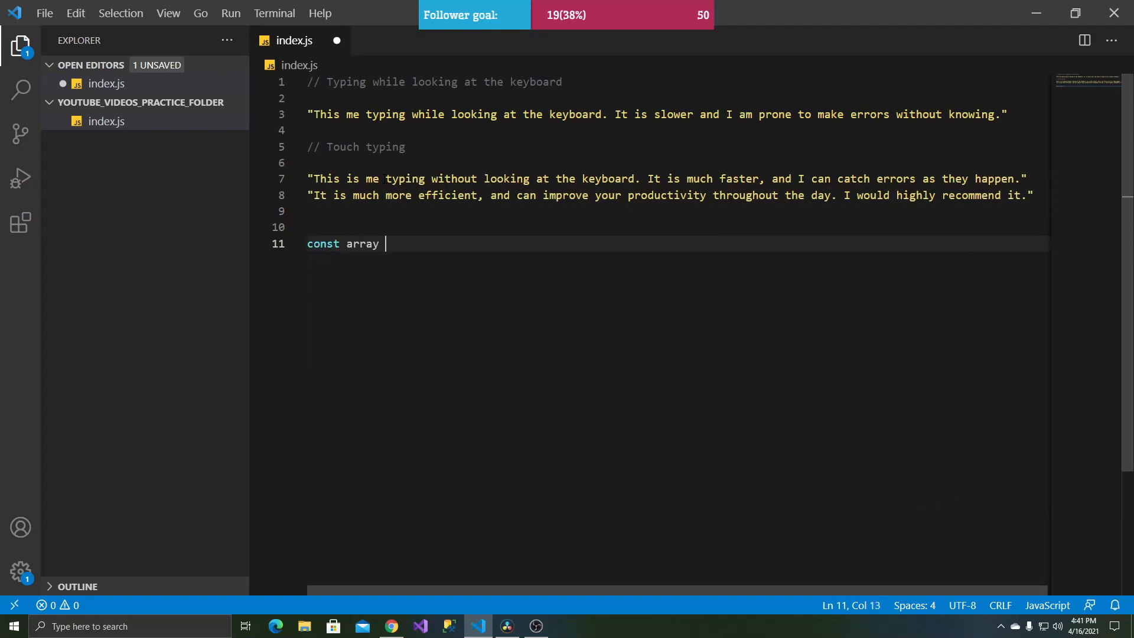
text(= [])
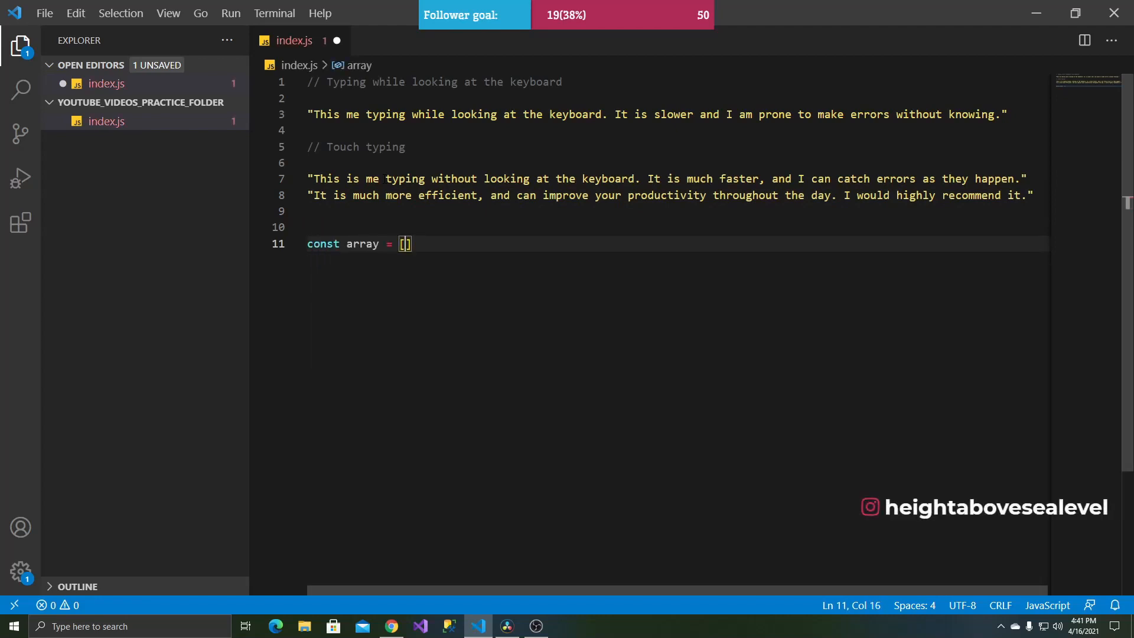
text("")
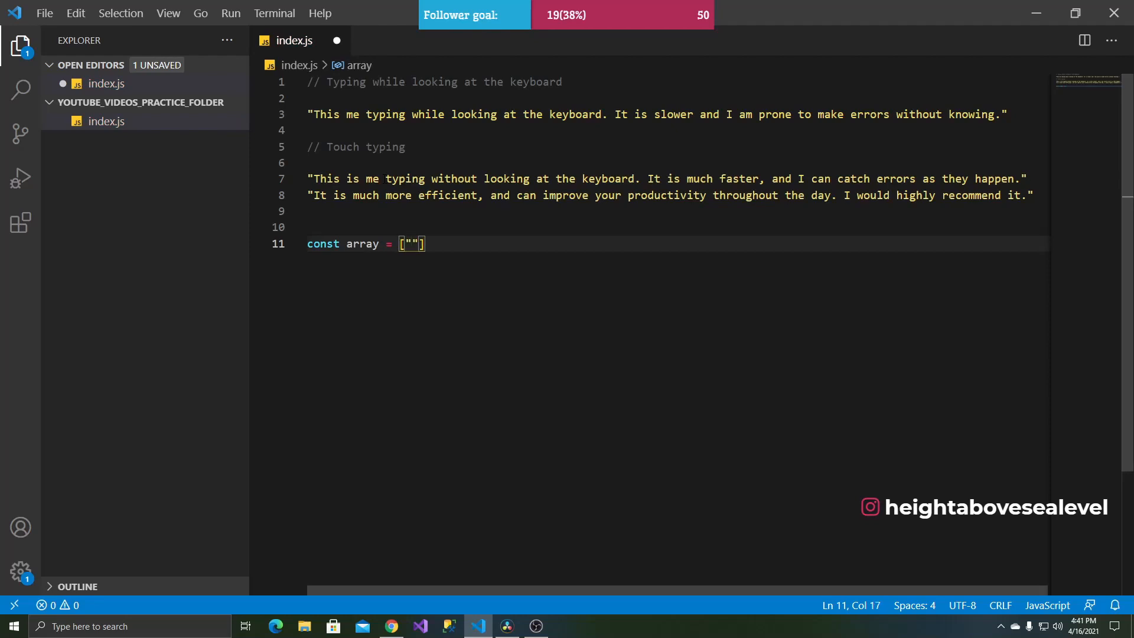
text(Teddy)
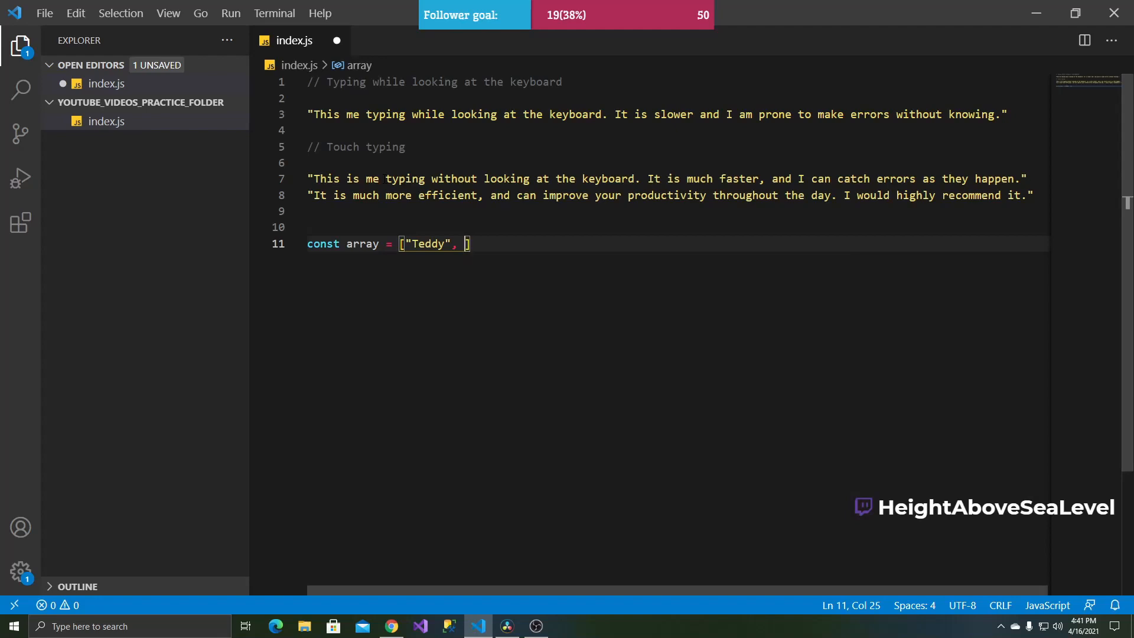
text("Joseph")
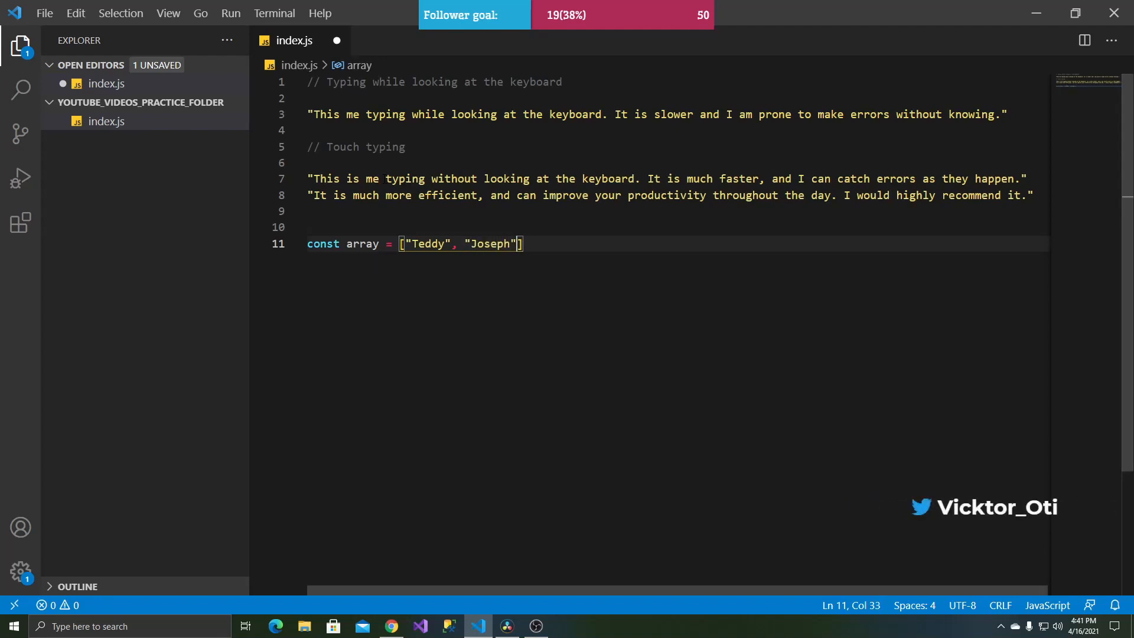
text(, "Lisa", ")
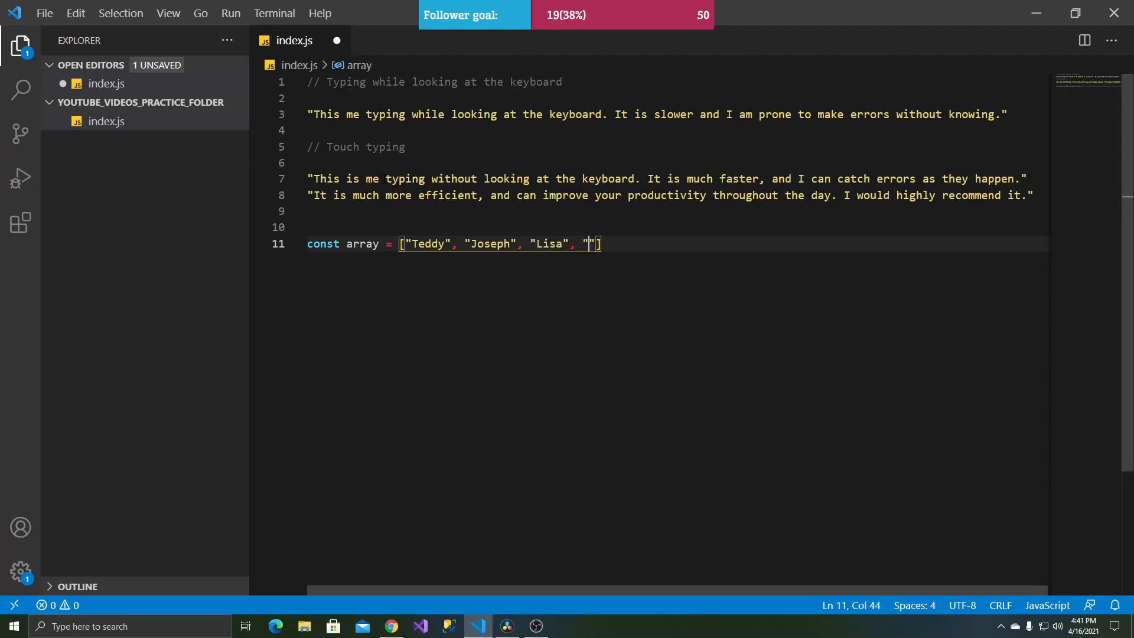
text(Gyay)
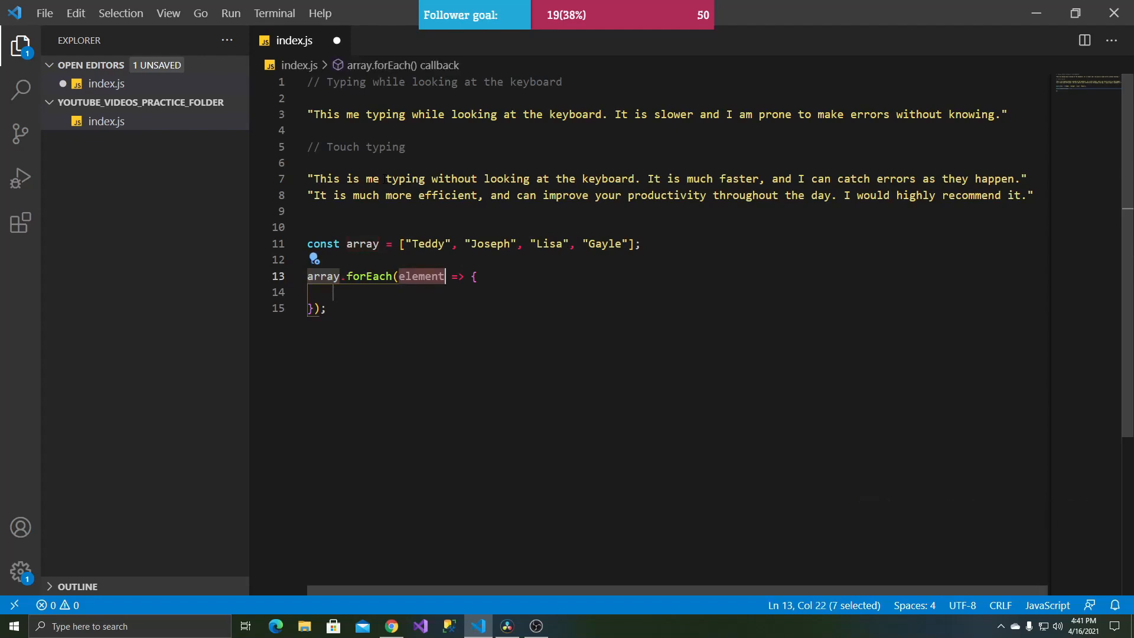
- Add a forEach loop calling console.log(item) for each element
text(item)
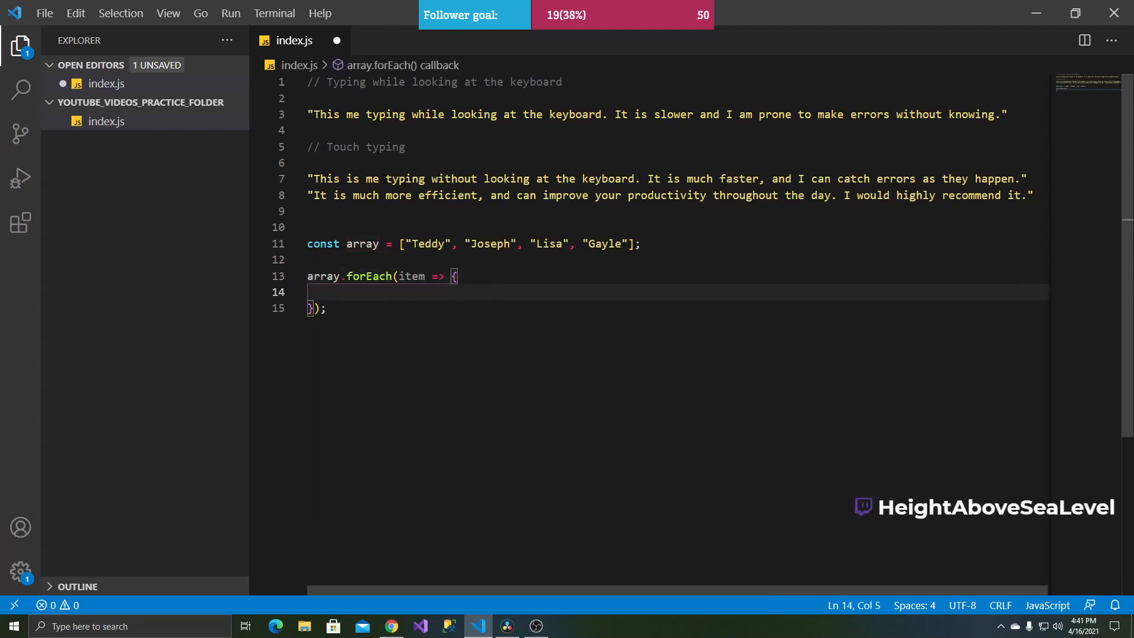
text(console.log(item);)
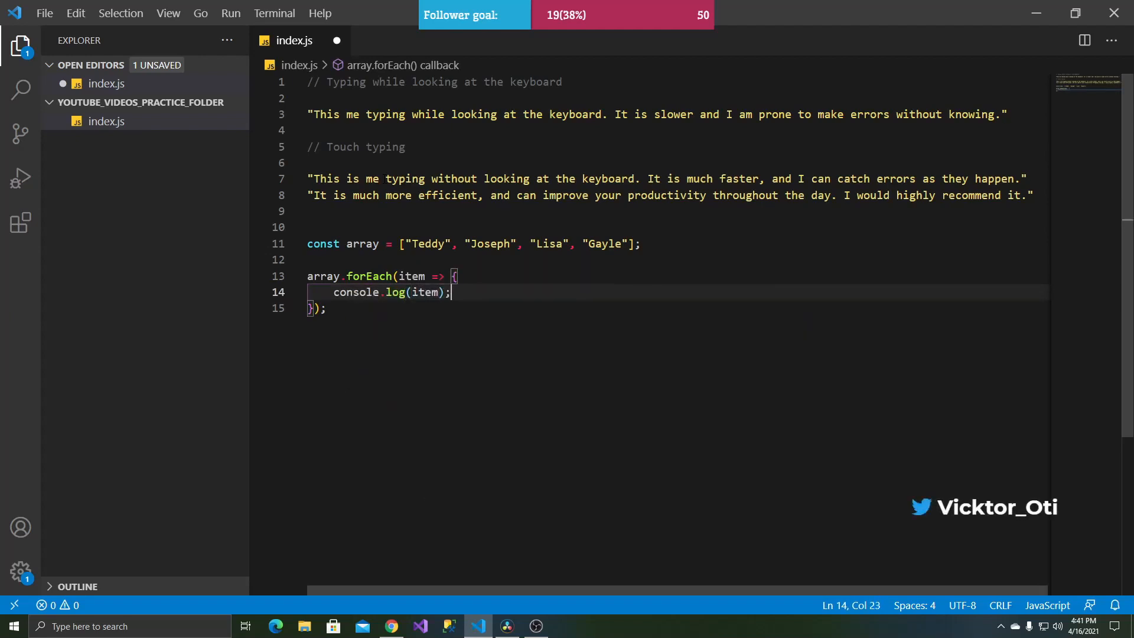
key(Enter)
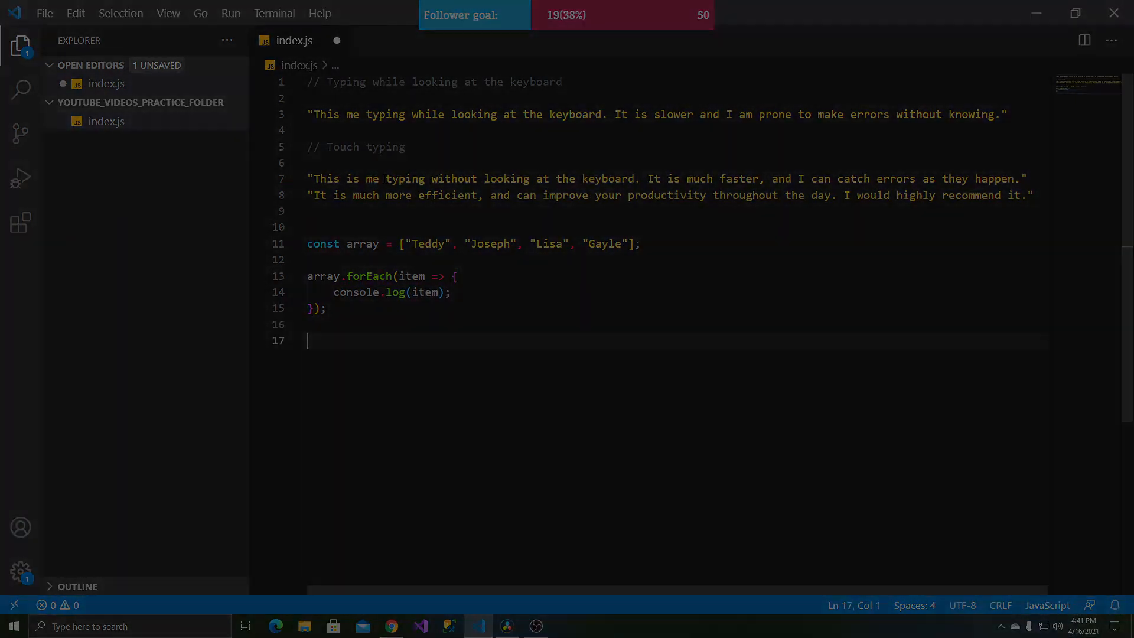
- Type var sports = new List<string>() { "Basketball", "Soccer", "Tennis" }; on line 14
click(420, 626)
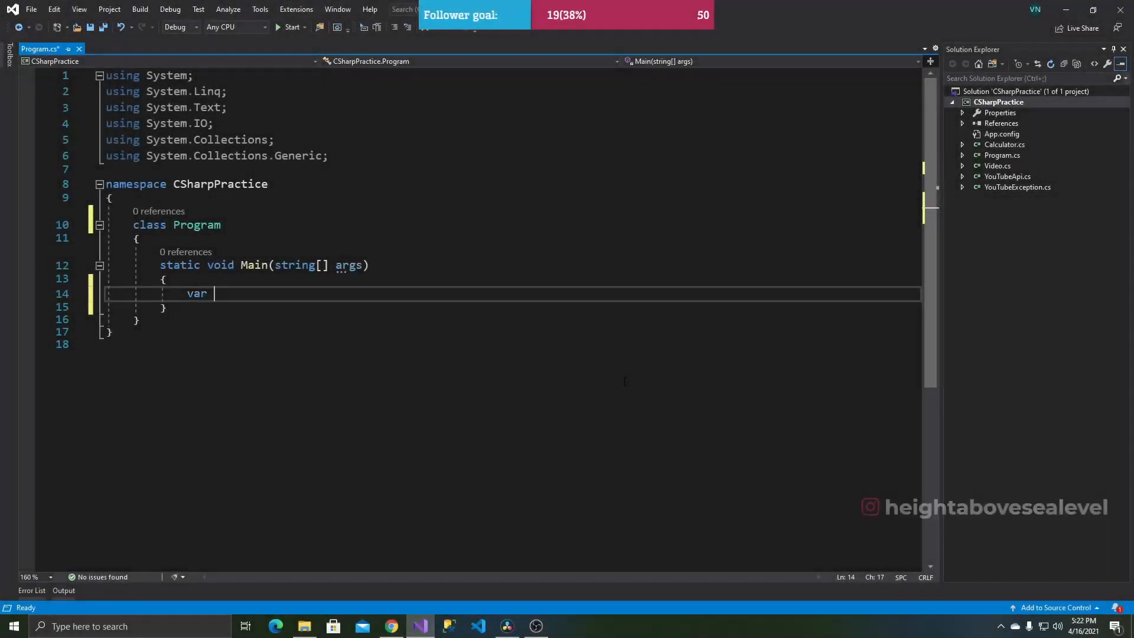
text(sports =)
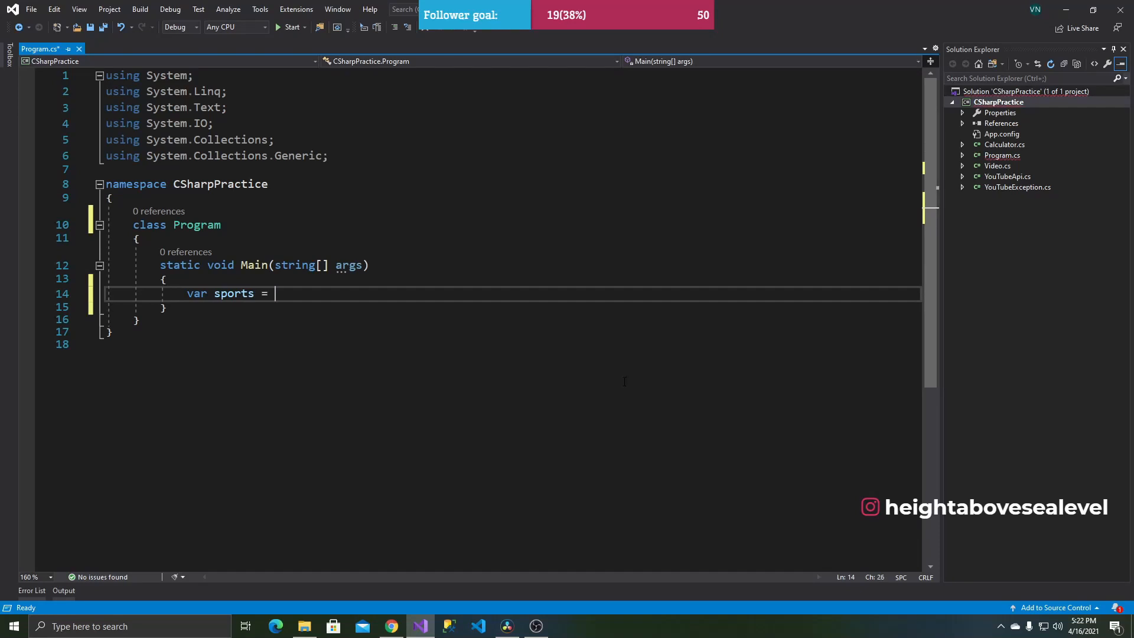
text(new)
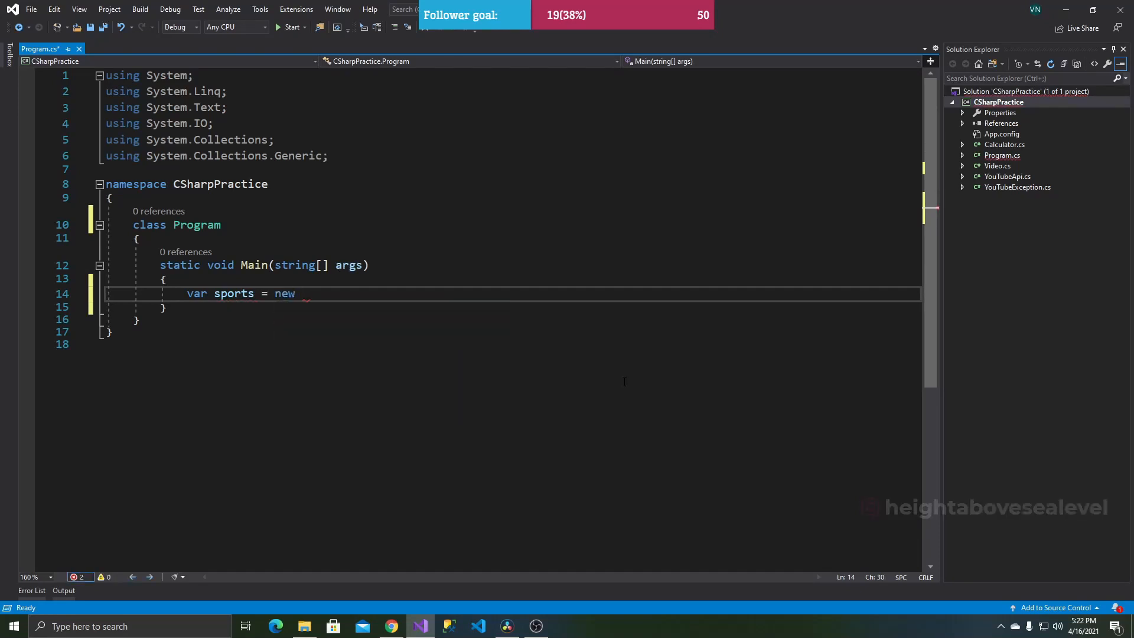
text(List)
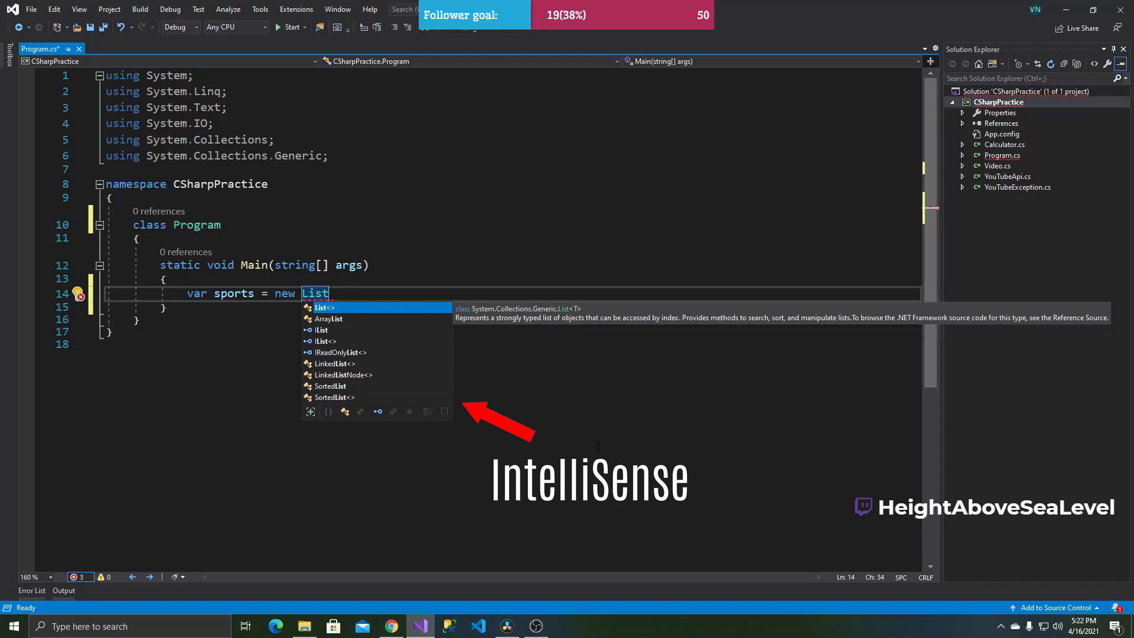
text(<strin)
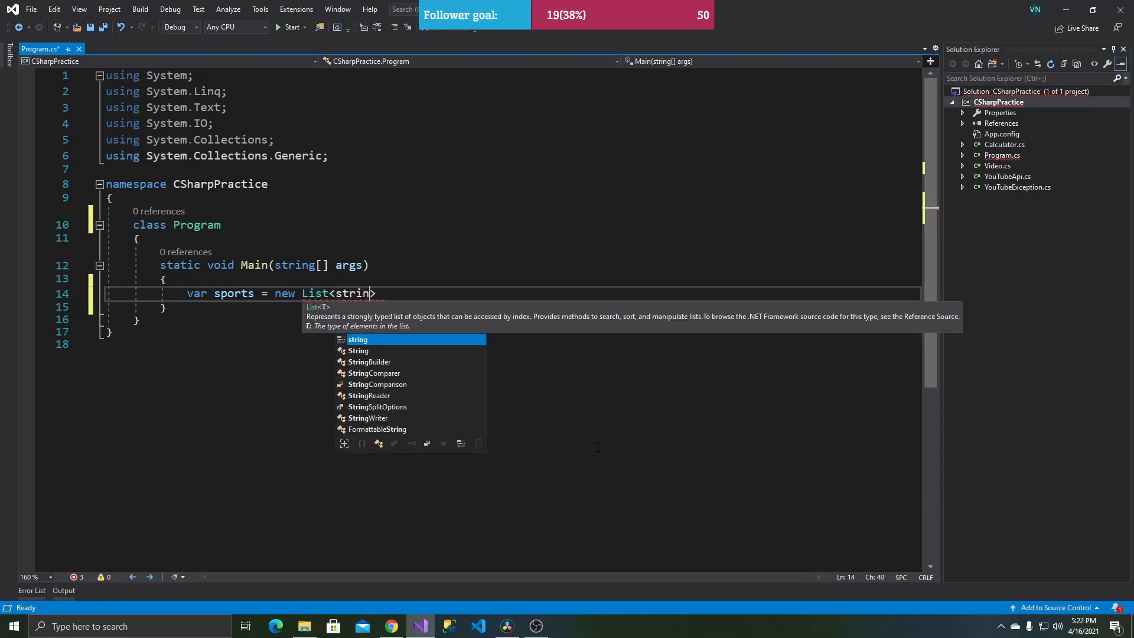
text(>)
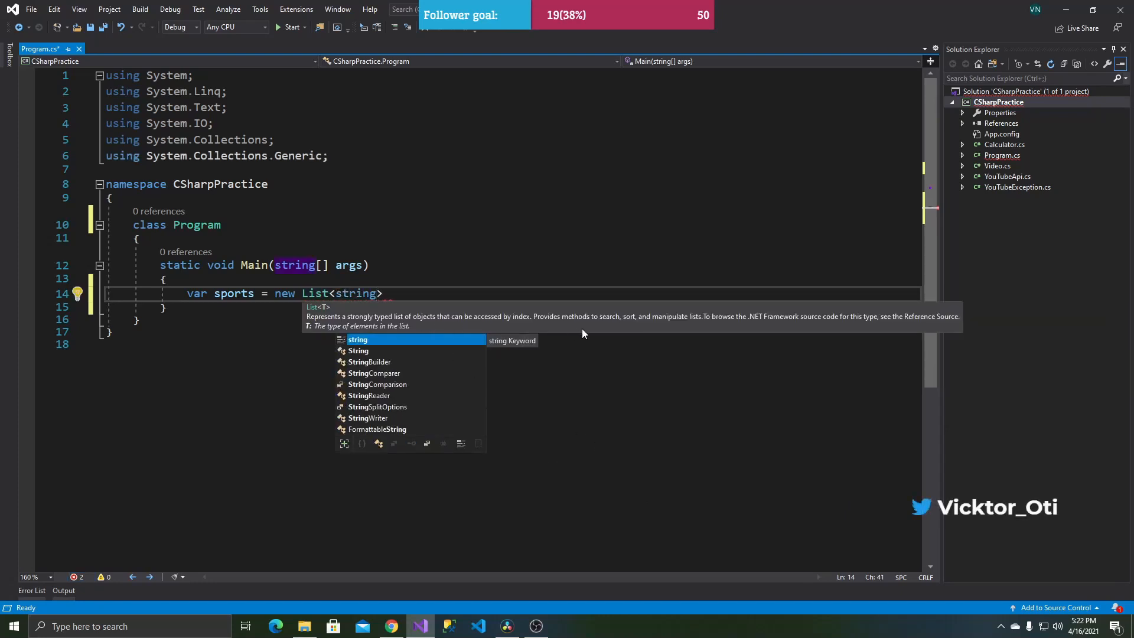
text(() {)
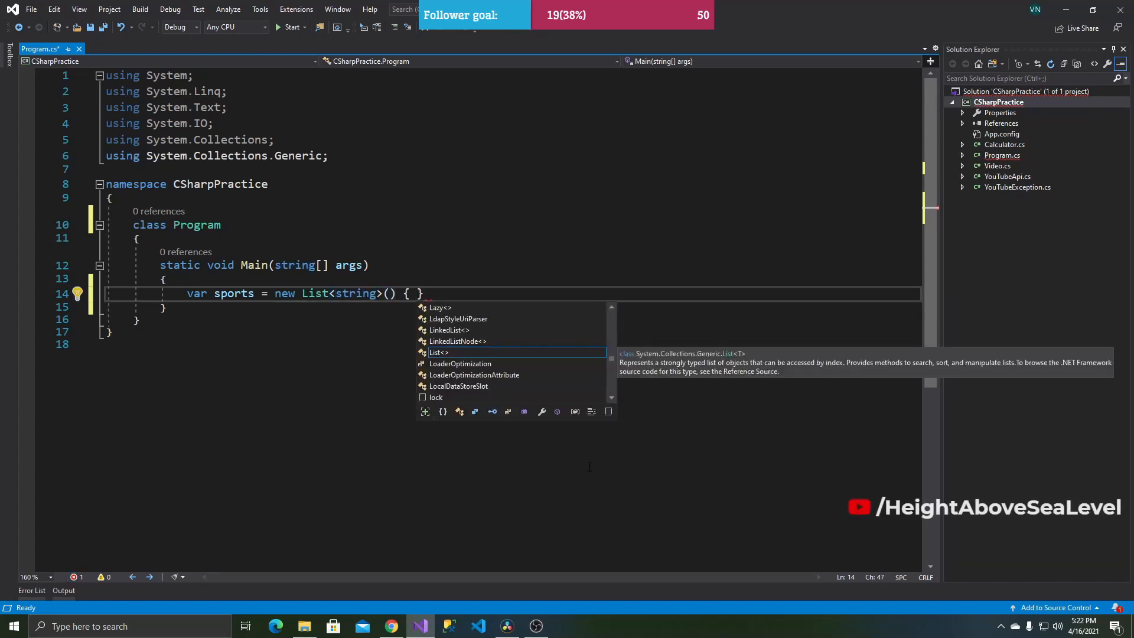
text("Basketl")
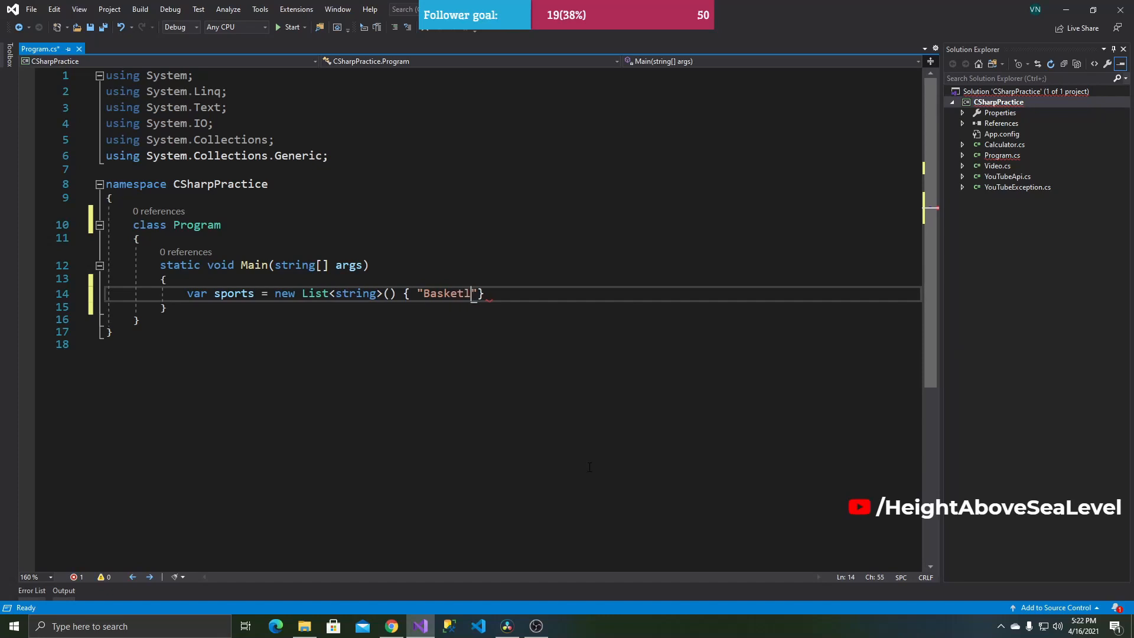
text(ball",)
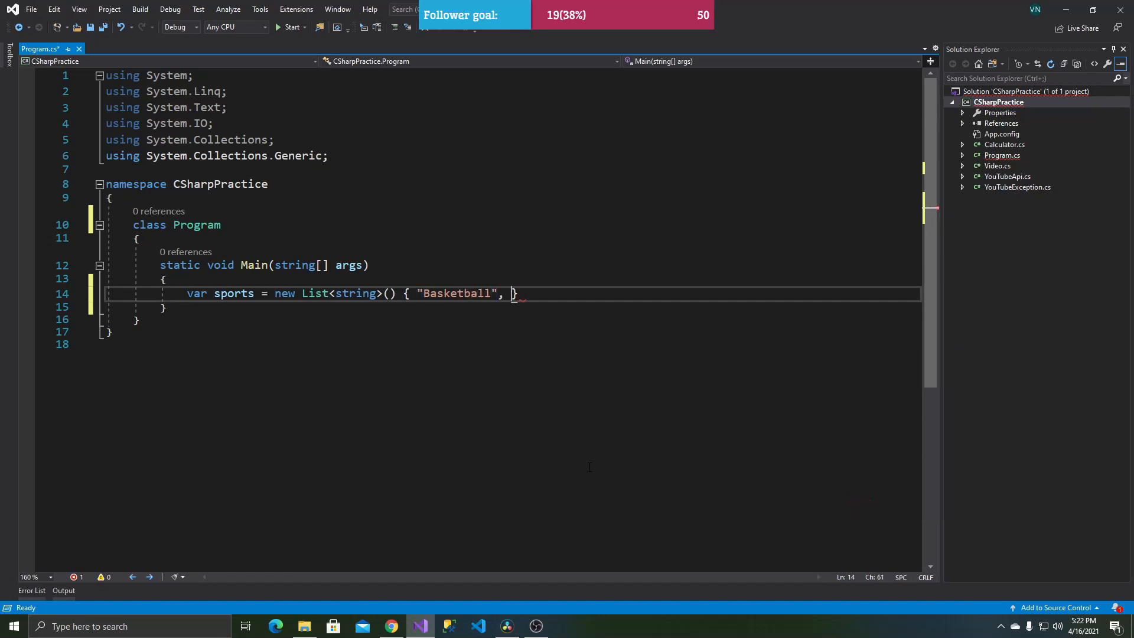
text("Soccer")
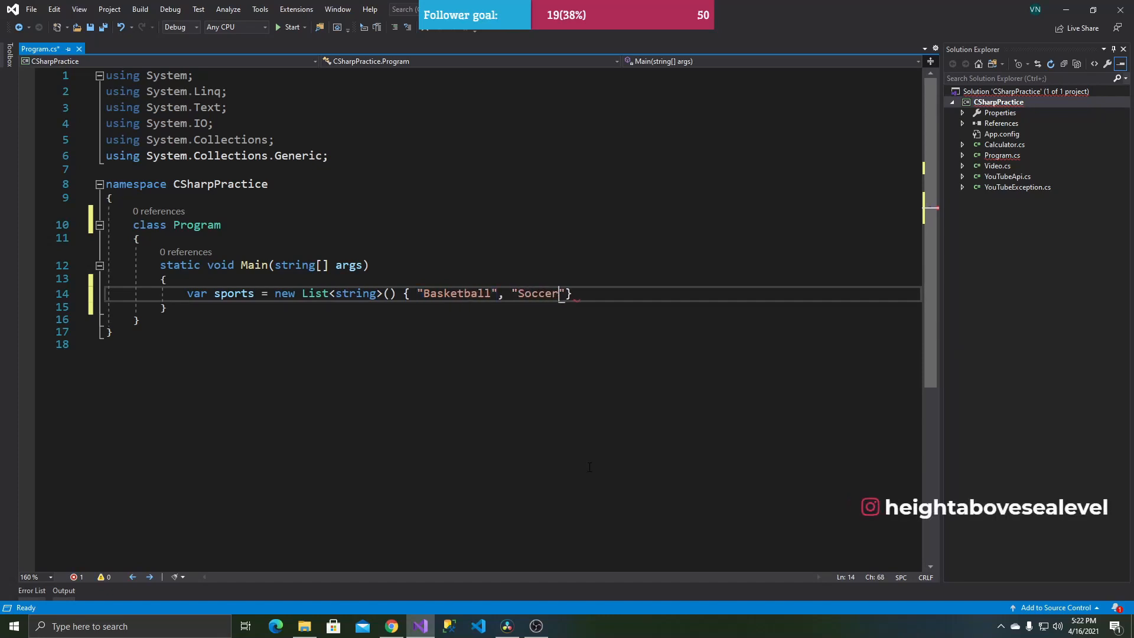
text(, "Te")
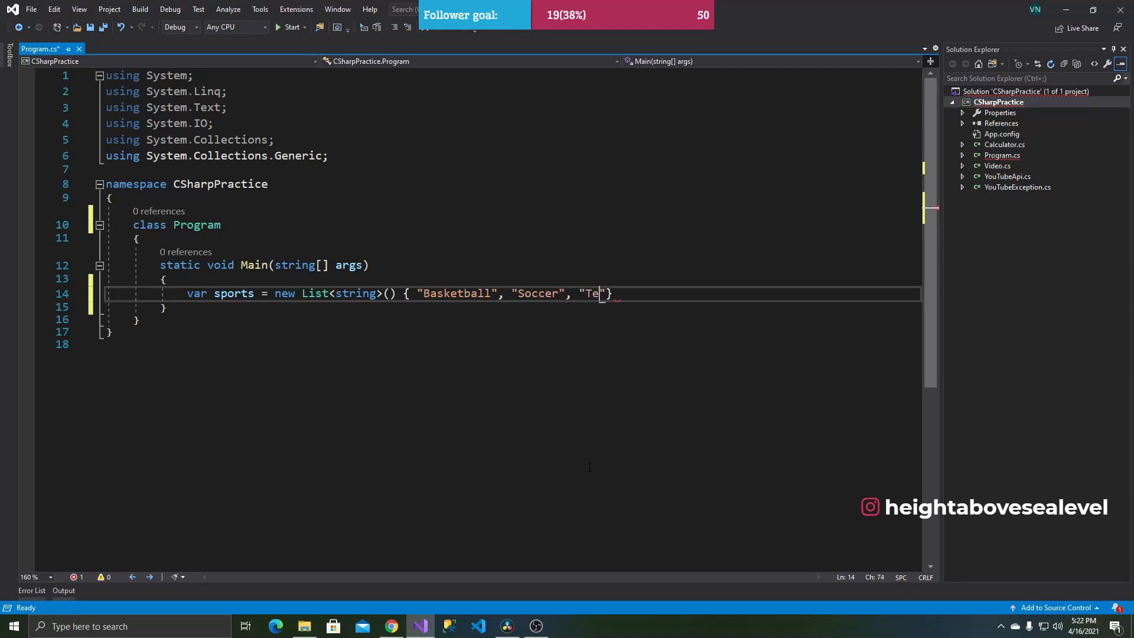
text(nnis" };)
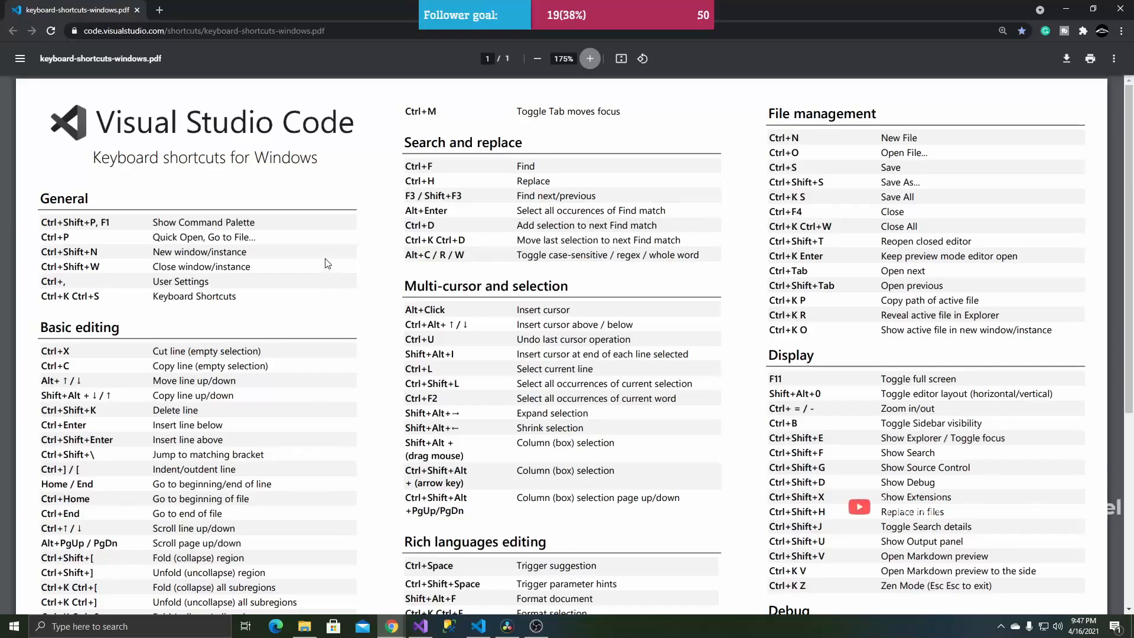
scroll(down, 3)
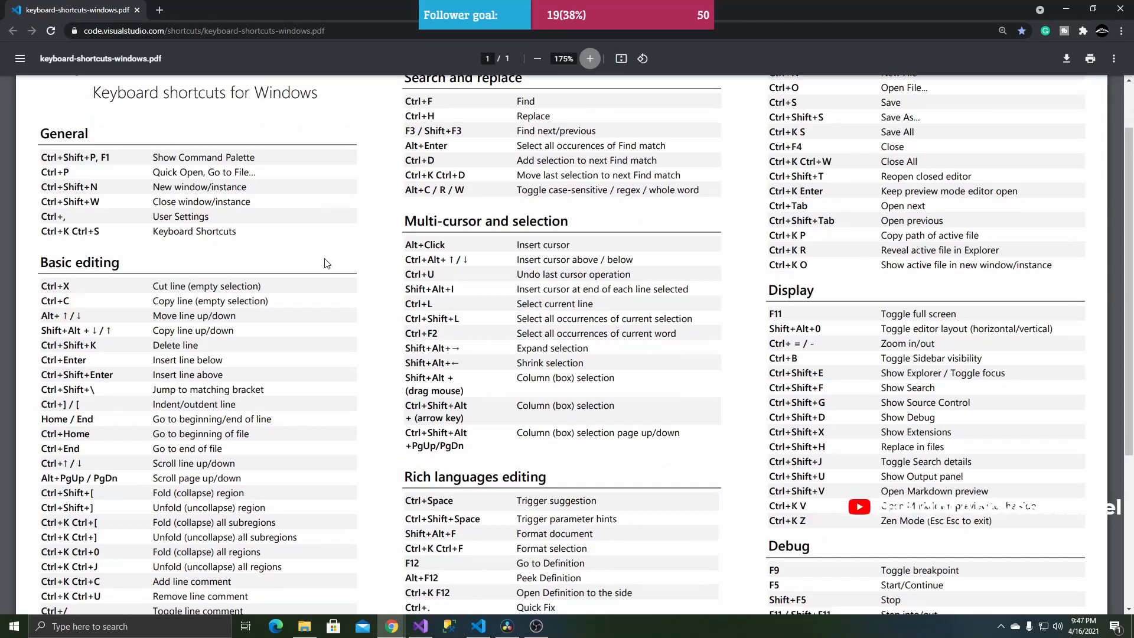
scroll(down, 3)
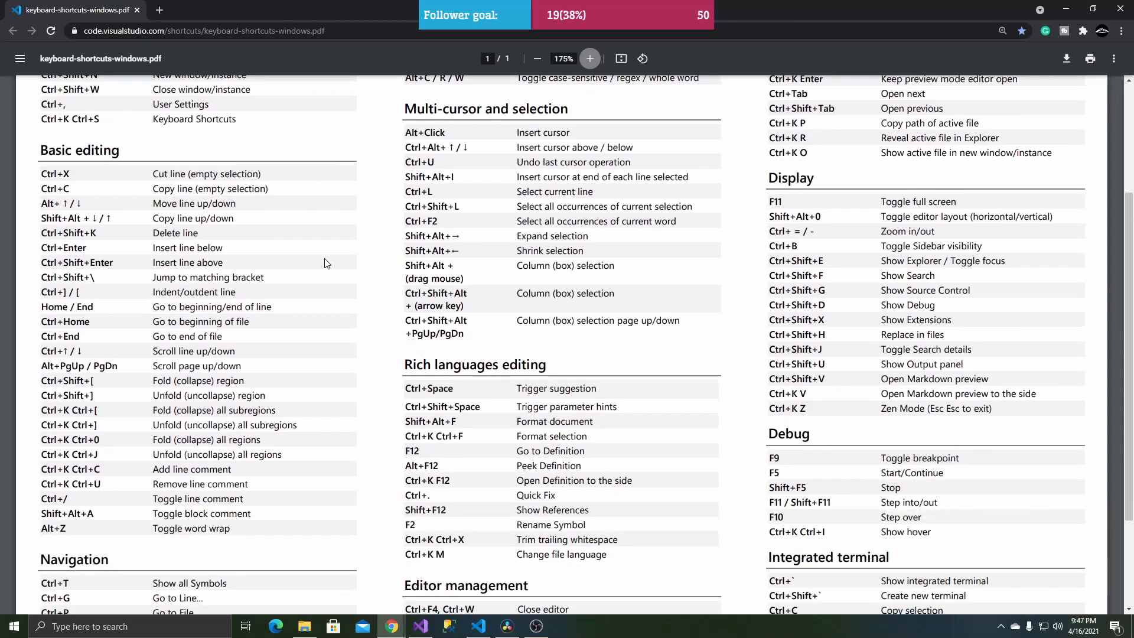
scroll(down, 3)
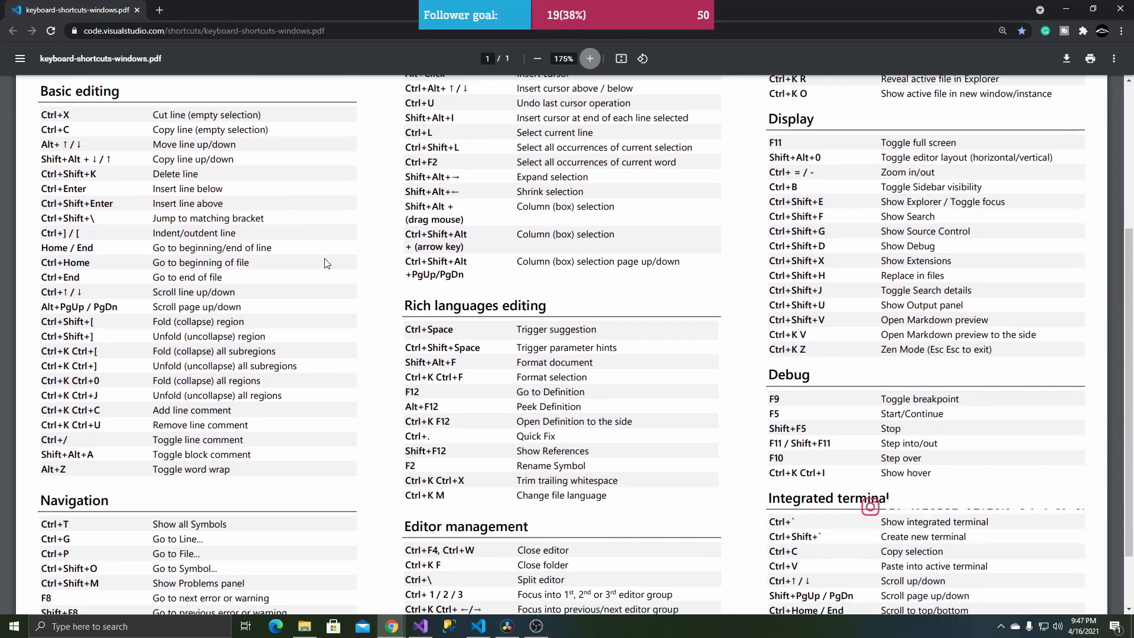
scroll(down, 3)
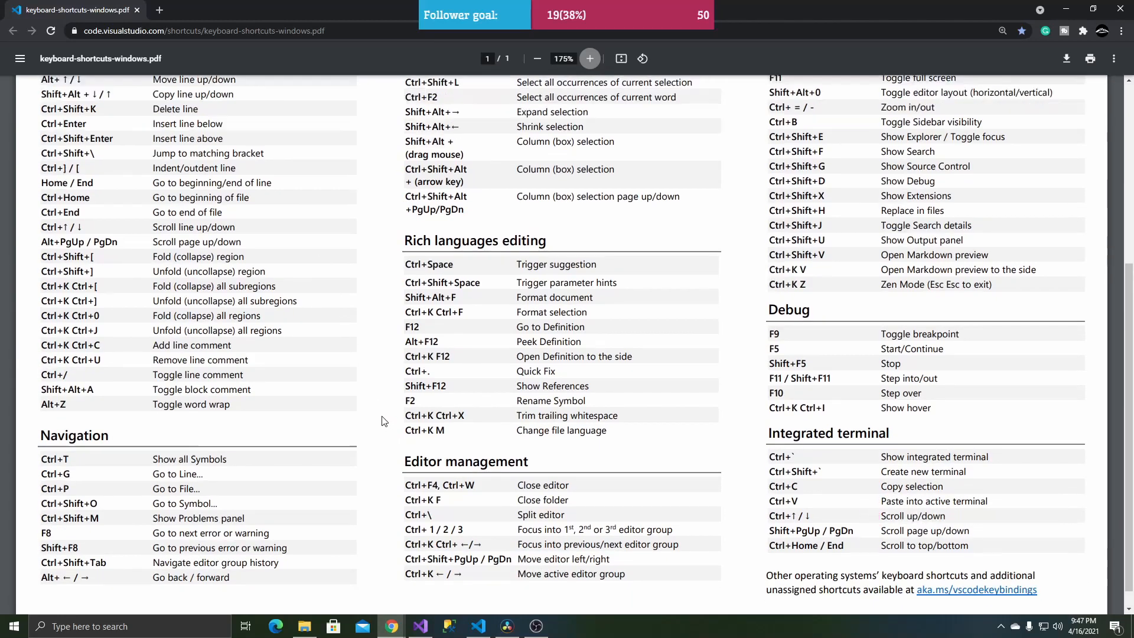
scroll(up, 3)
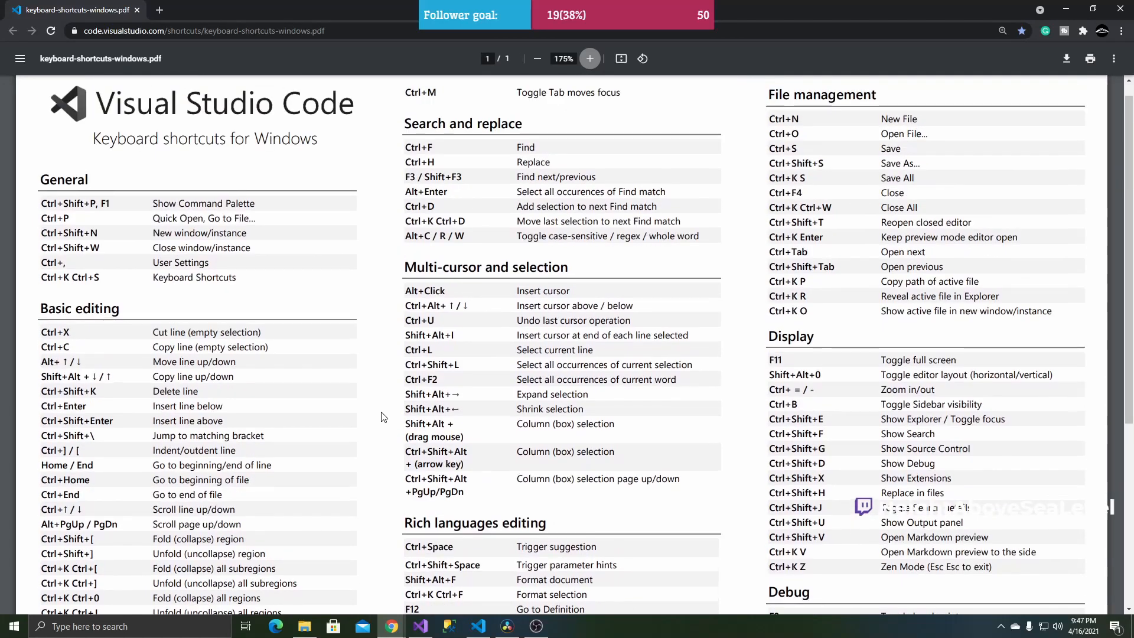
- Return to the C# project and search Visual Studio features for "shortc"
click(419, 626)
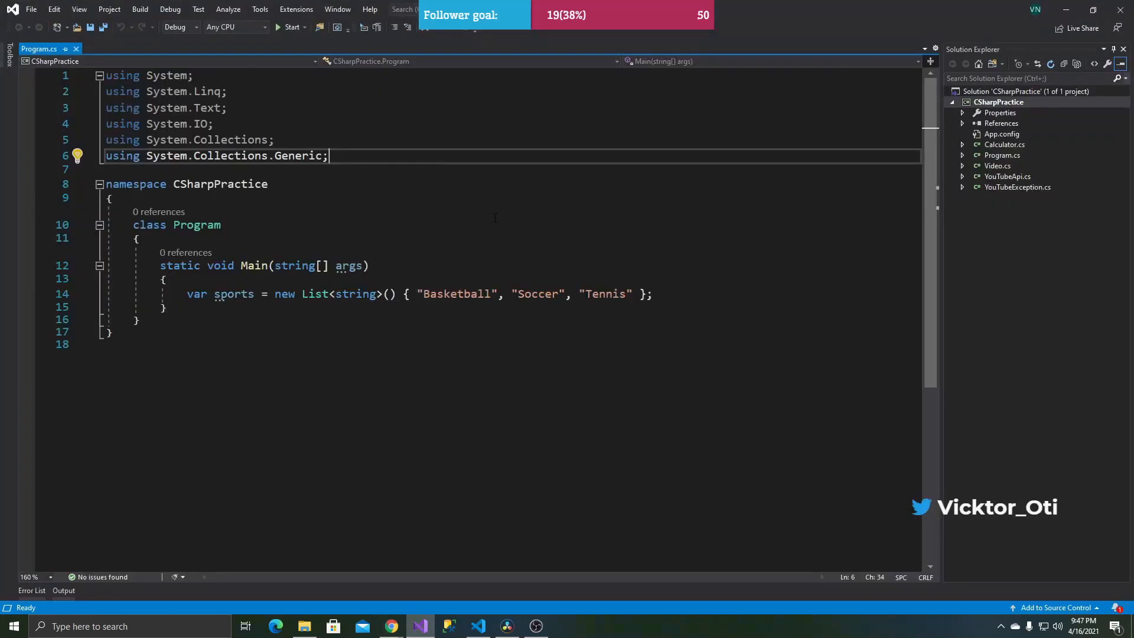
click(408, 9)
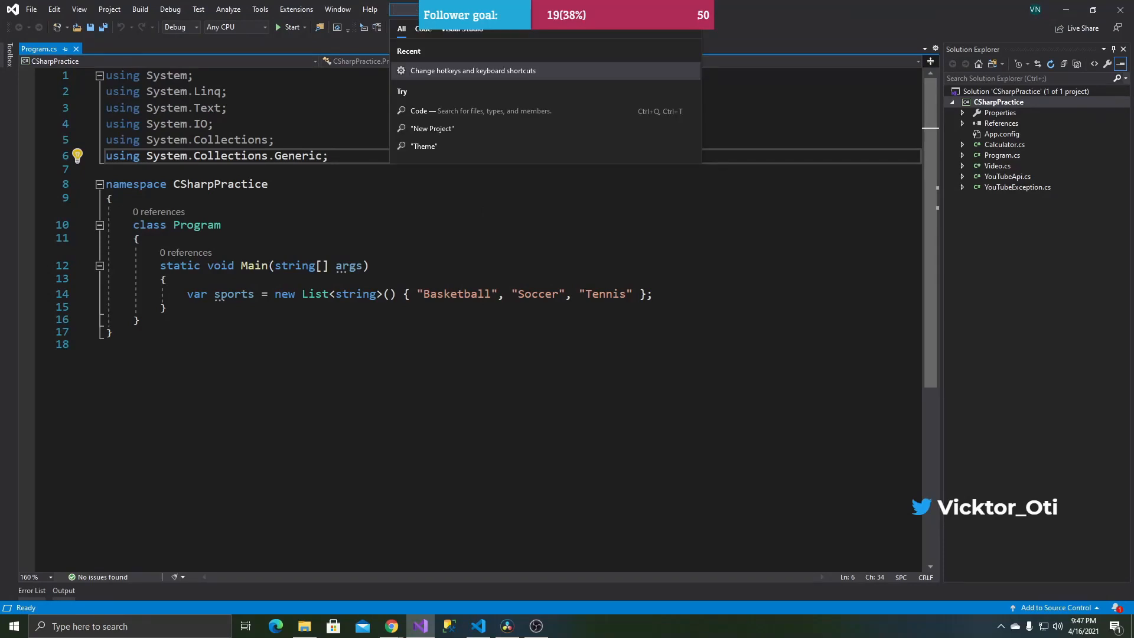
text(shortc)
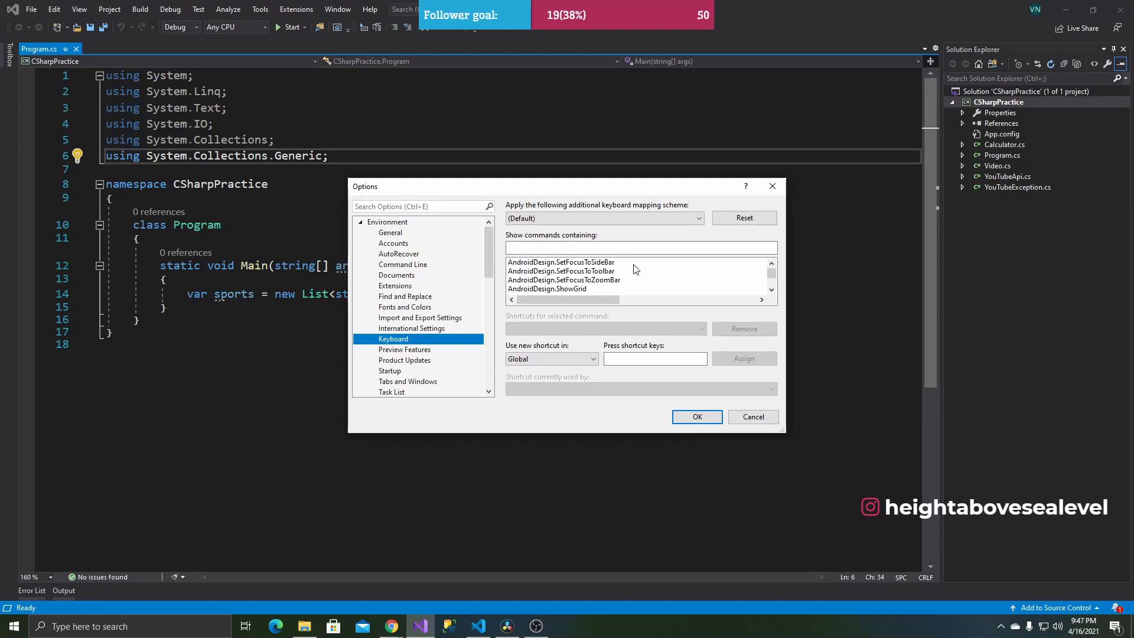
- Filter the Keyboard options command list to commands containing "copy"
scroll(down, 3)
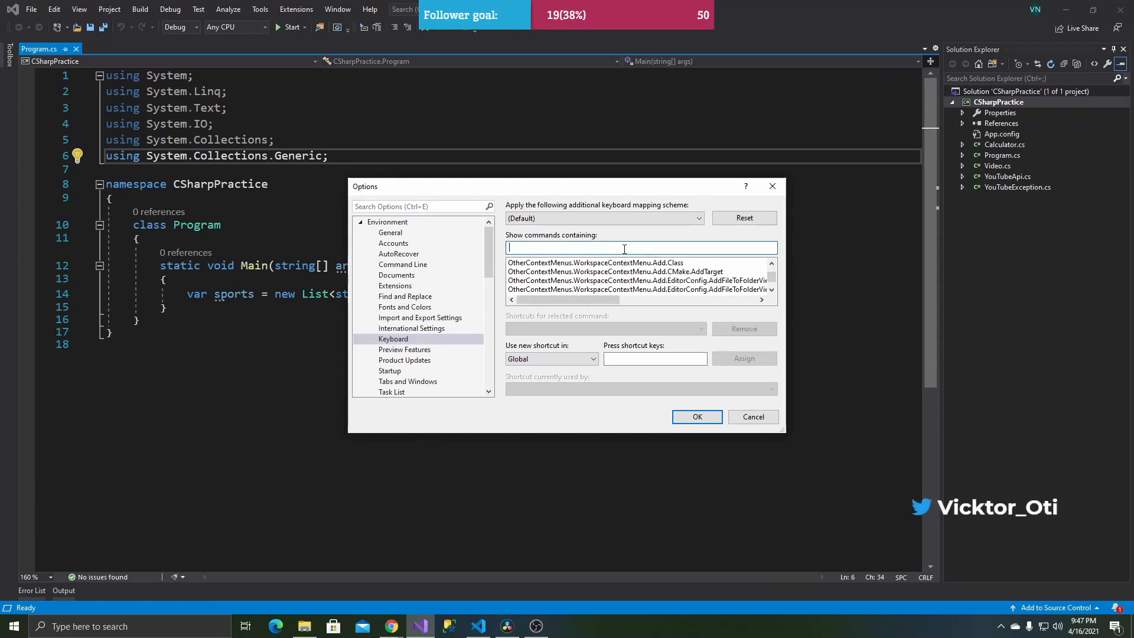
text(copy)
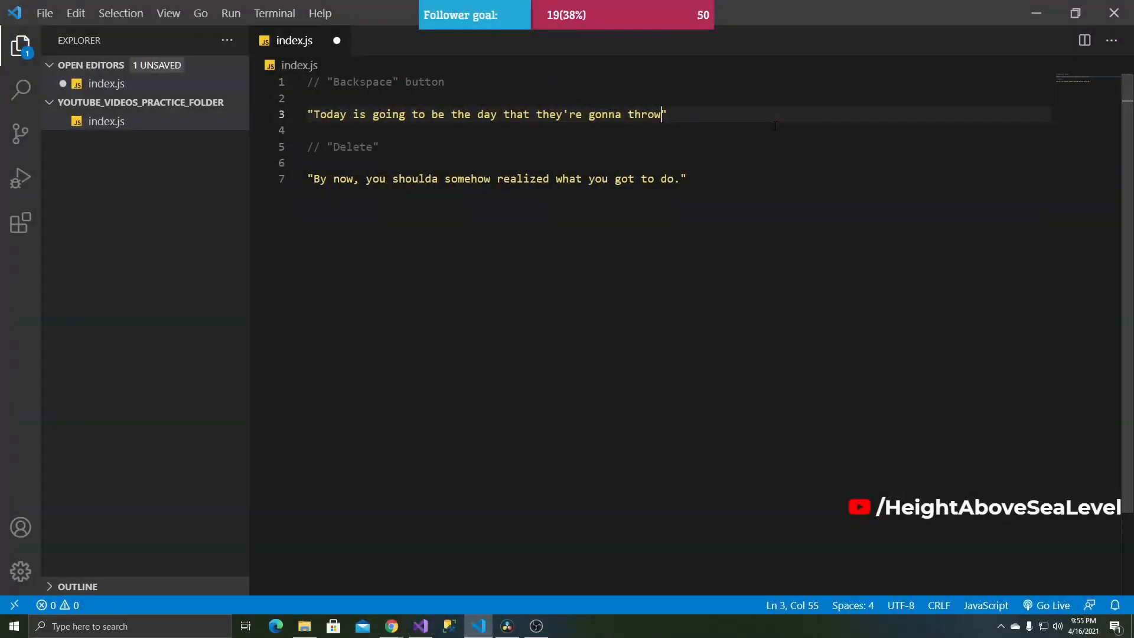
- Delete whole words from the sentences, then start a new quoted line with "All"
key(Backspace)
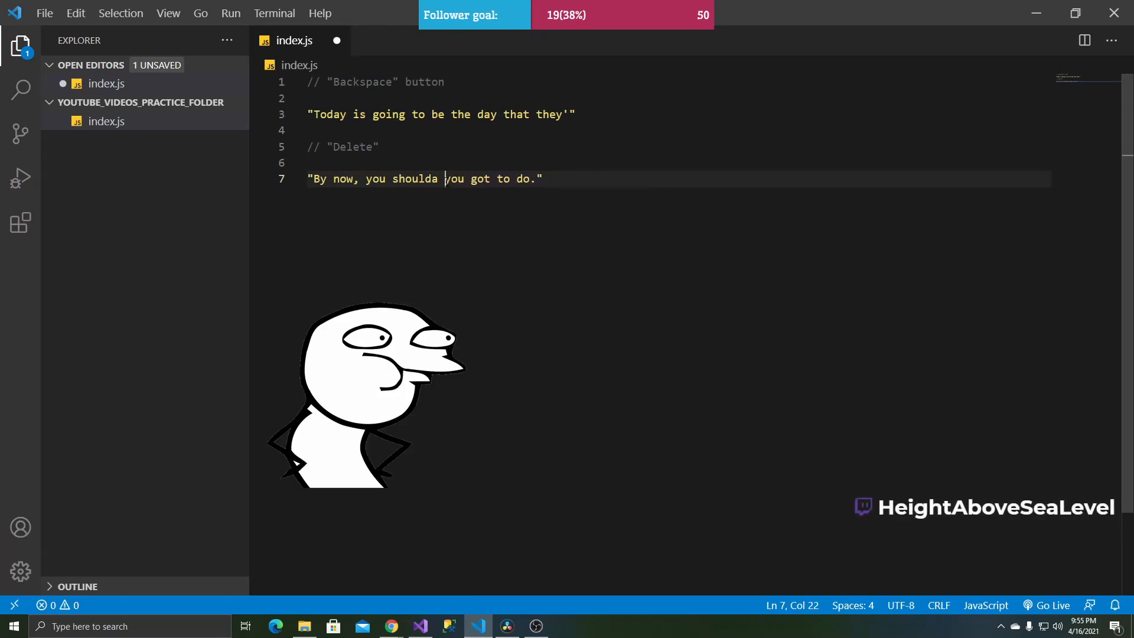
key(Enter)
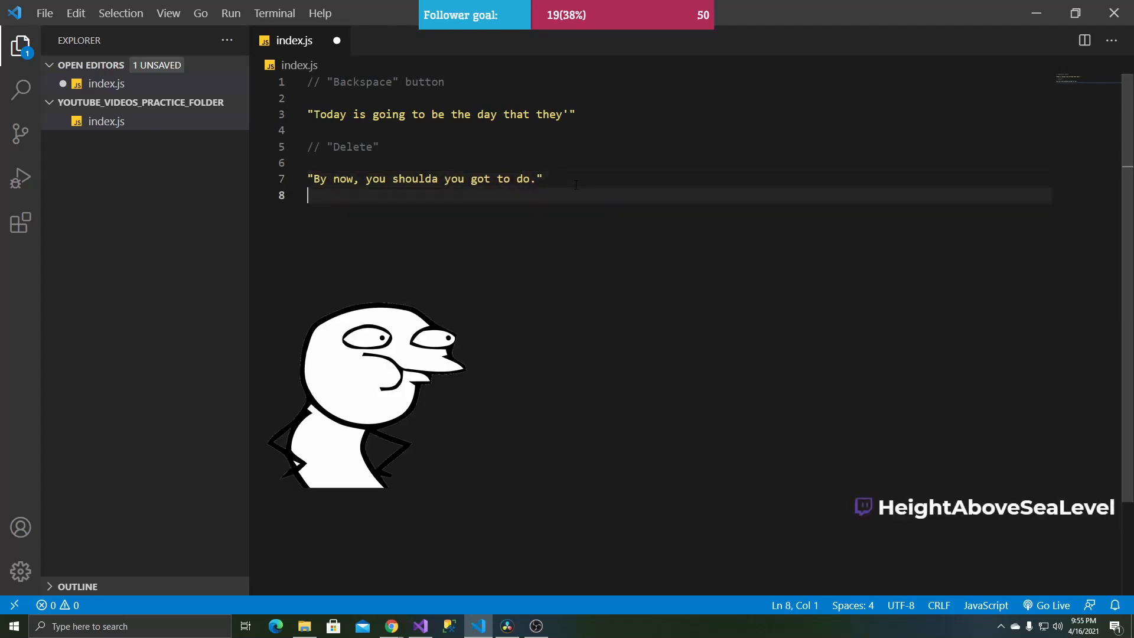
text("All")
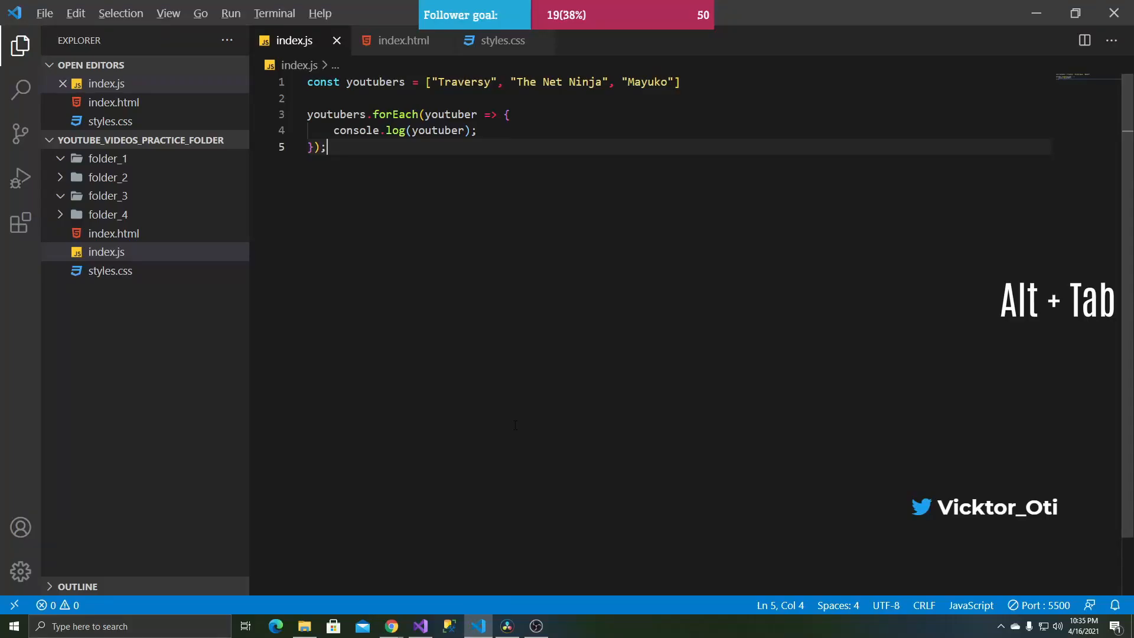
- Check the browser console, return to the editor, and cycle open files with Ctrl+Tab
key(alt+tab)
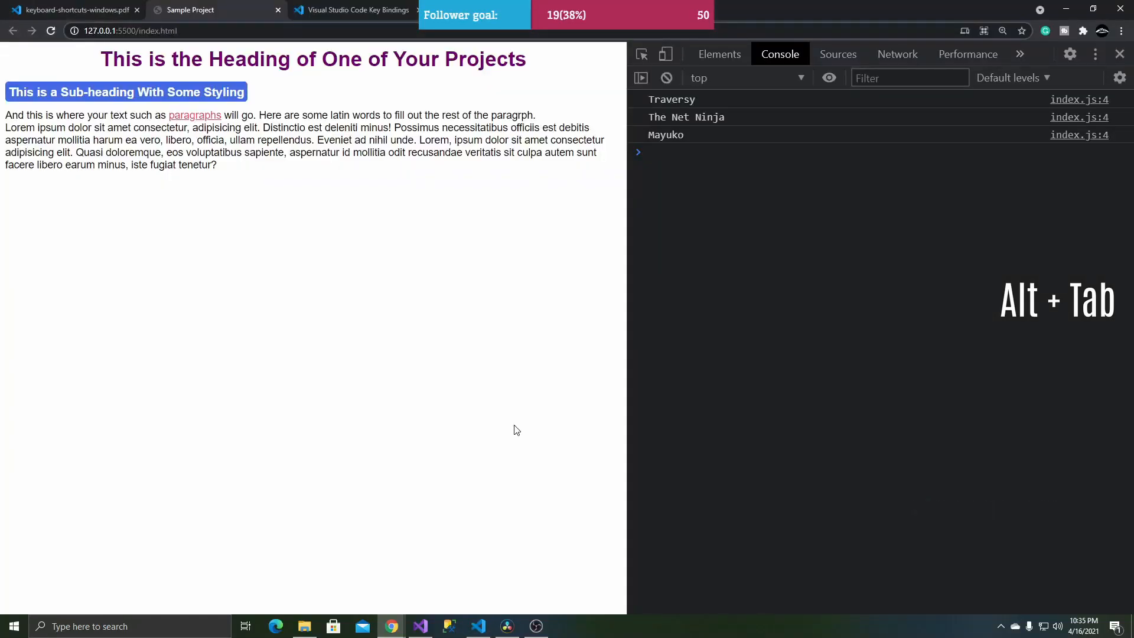
key(Alt+Tab)
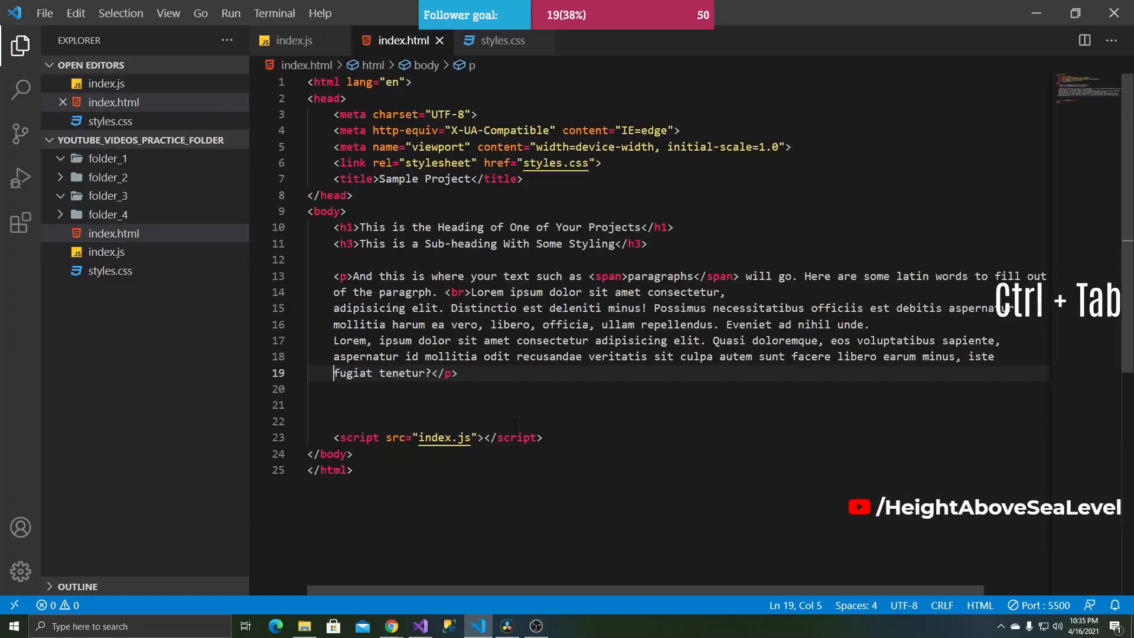
key(Ctrl+Tab)
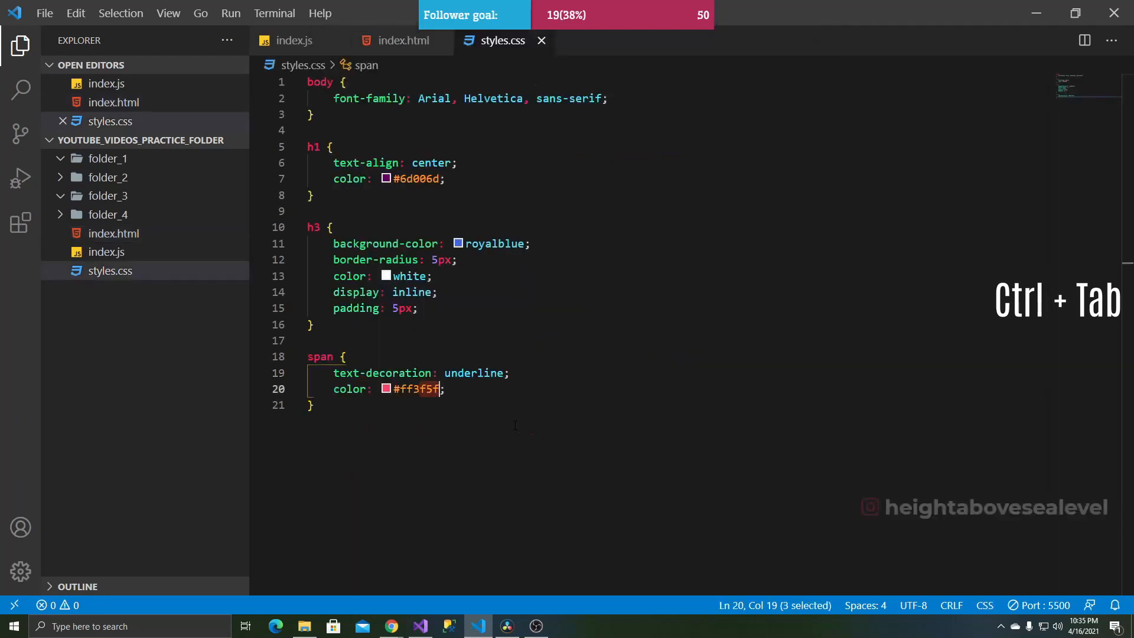
key(Ctrl+Tab)
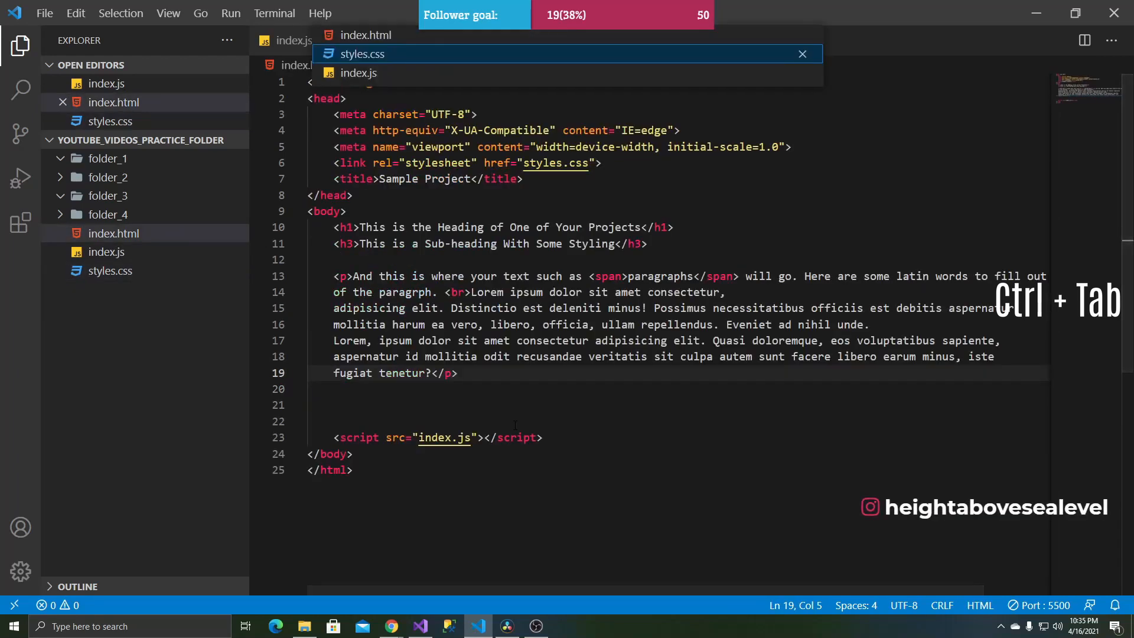
key(Ctrl+Tab)
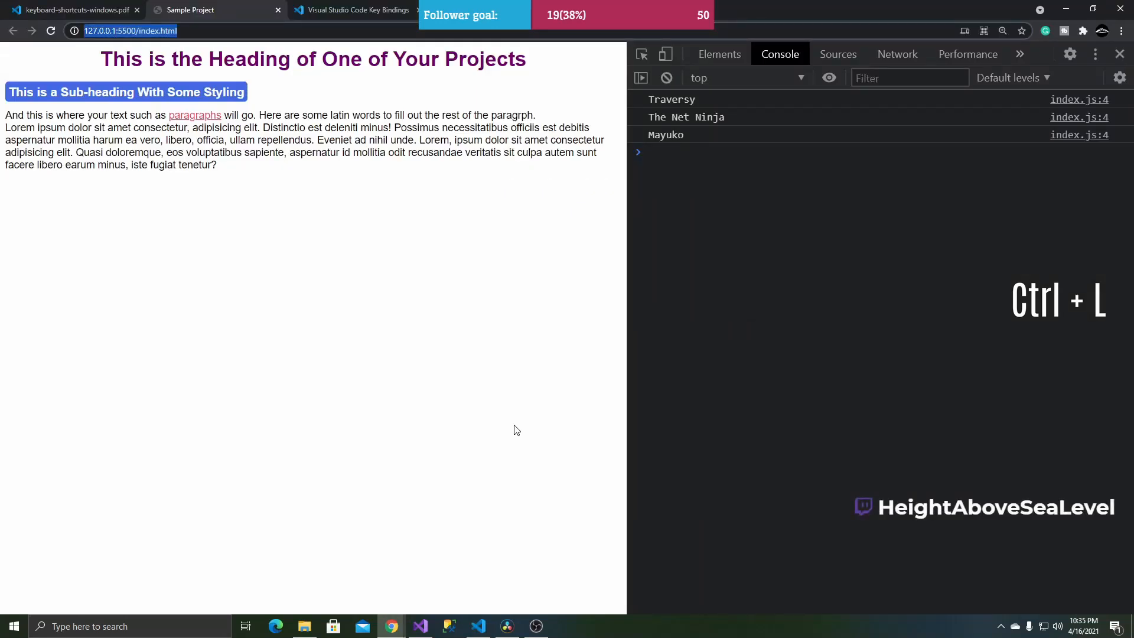
- Uncomment the forEach loop on lines 3–5 in index.js and type 'making a change' below it
click(477, 625)
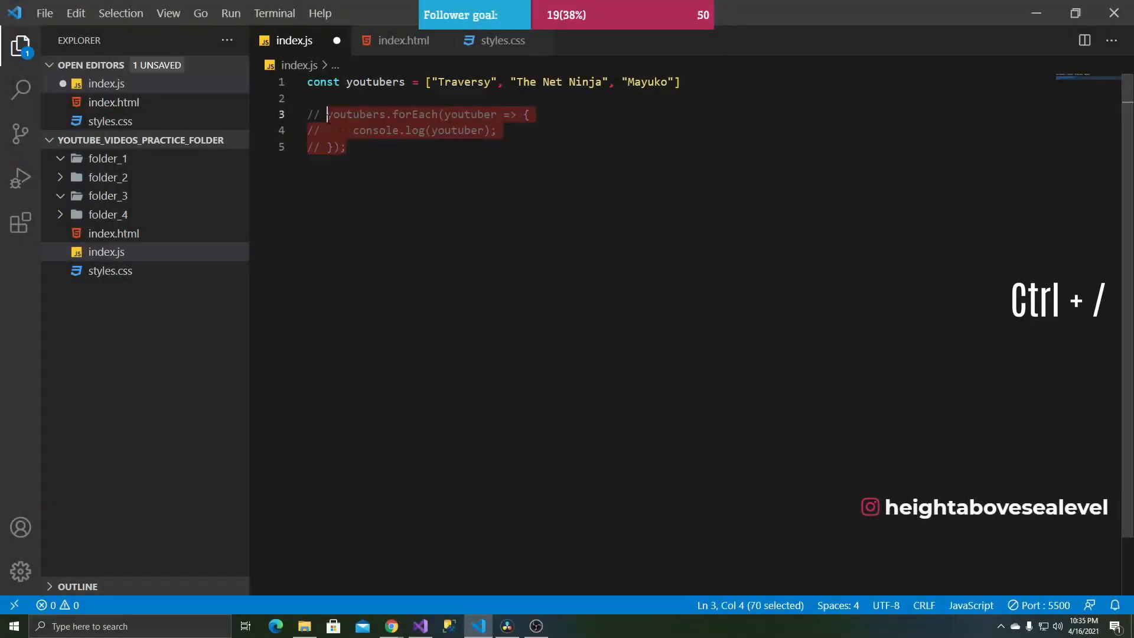
mouse_move(489, 206)
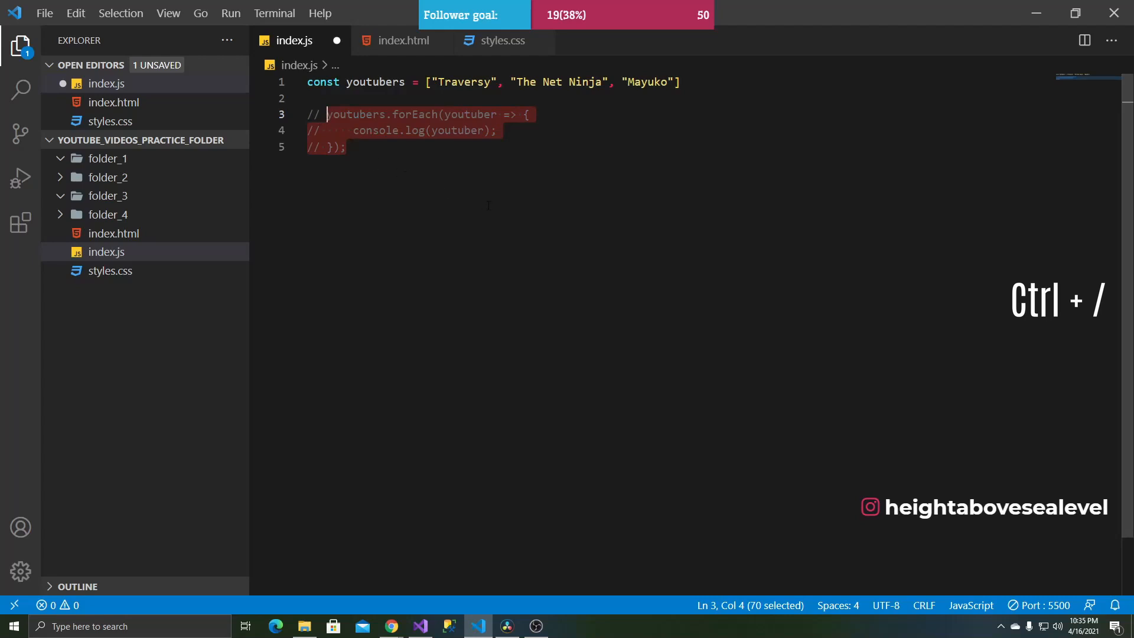
key(Ctrl+/)
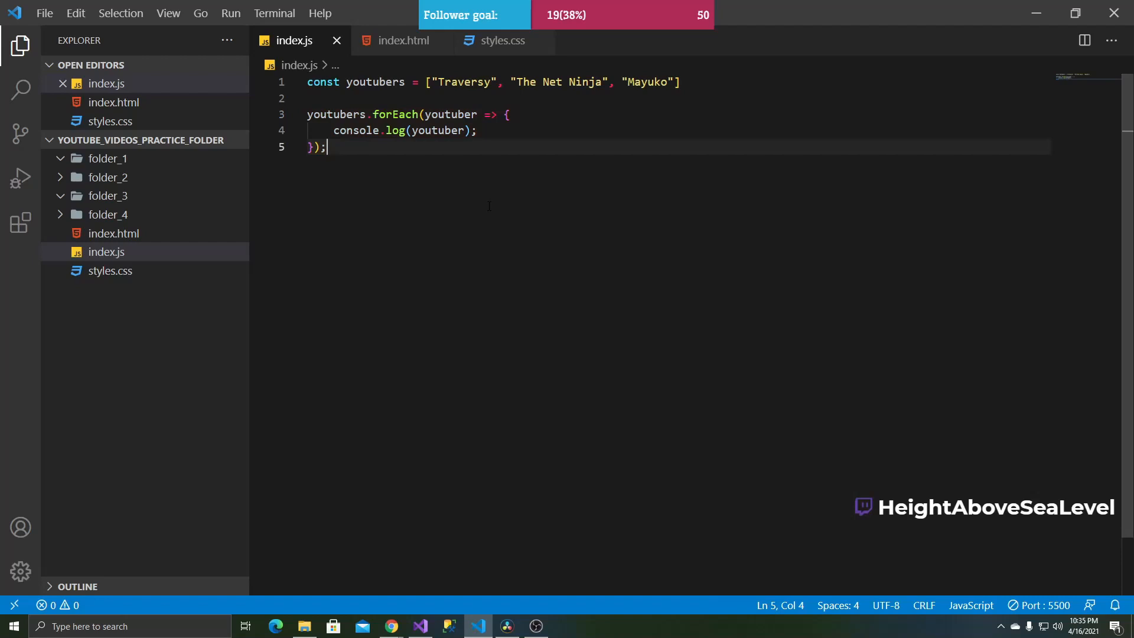
text("making a change")
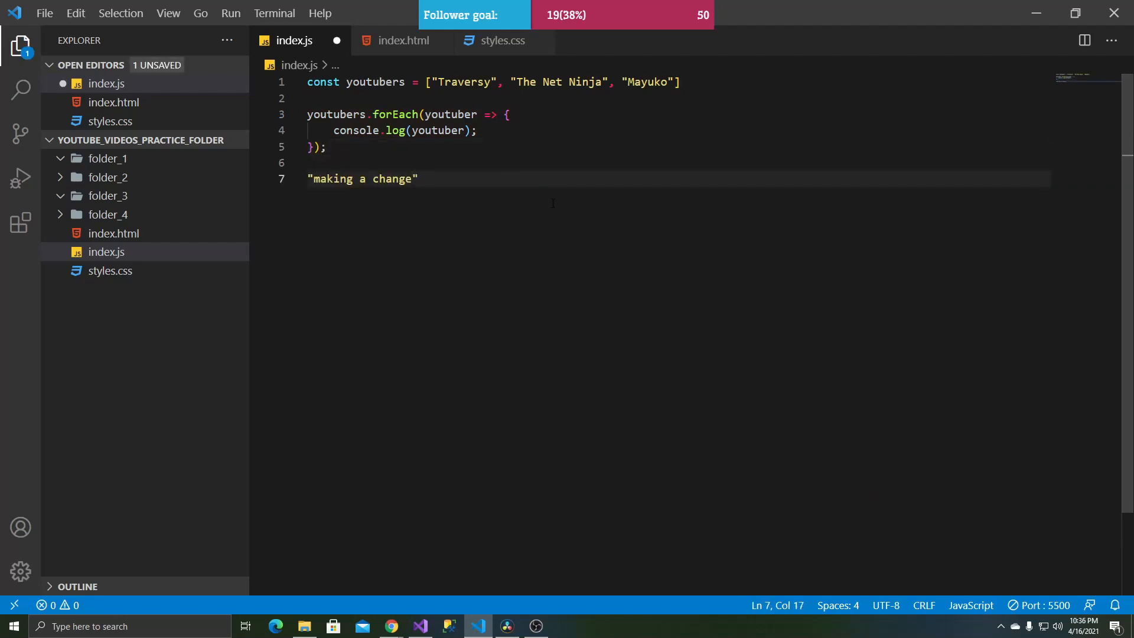
- Save index.js, cut the 'making a change' line, and enter it again on a new line
key(ctrl+s)
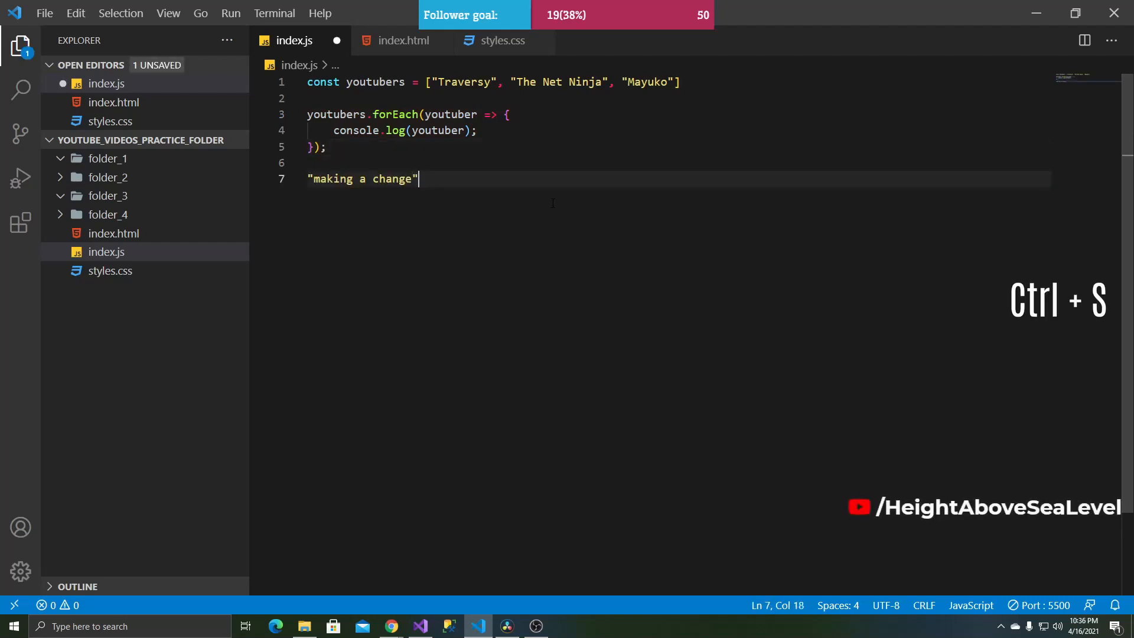
key(ctrl+s)
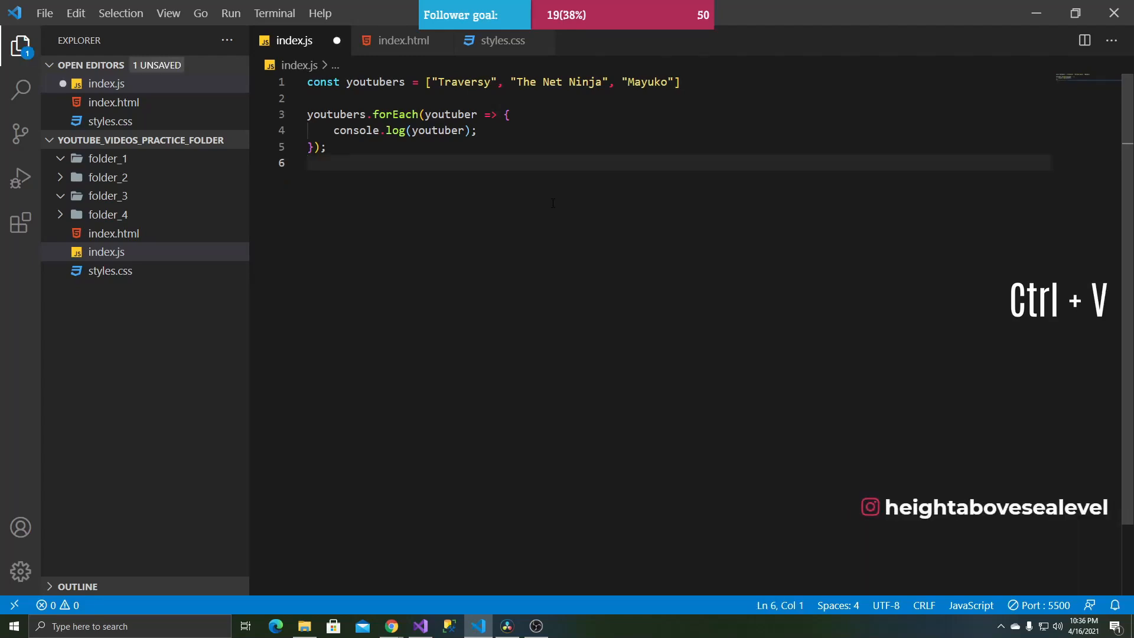
key(enter)
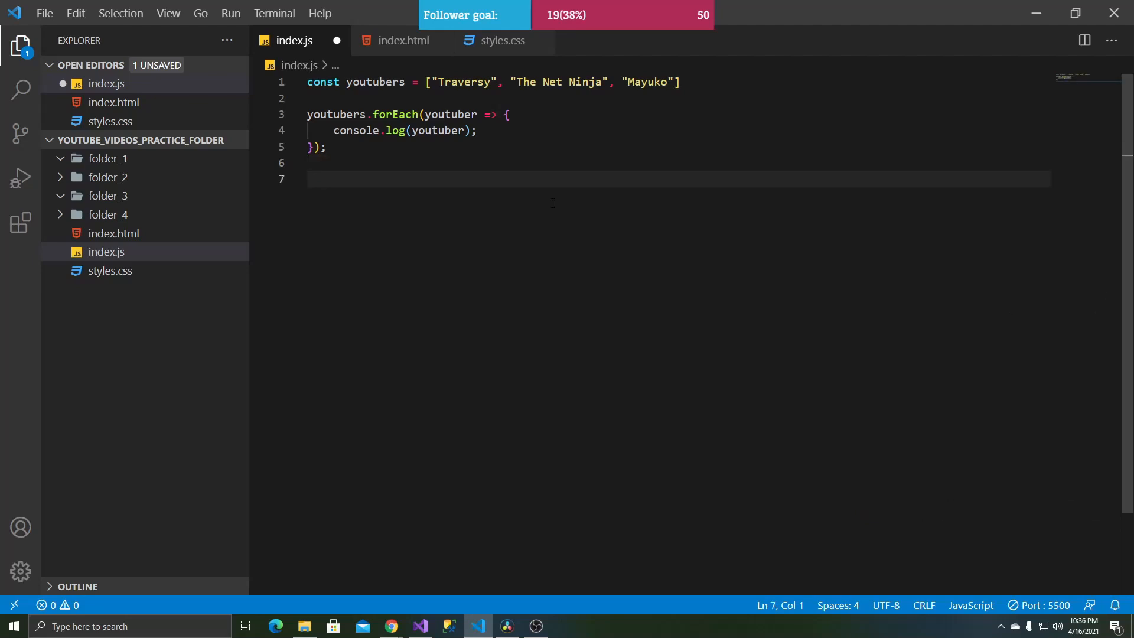
text("making a change")
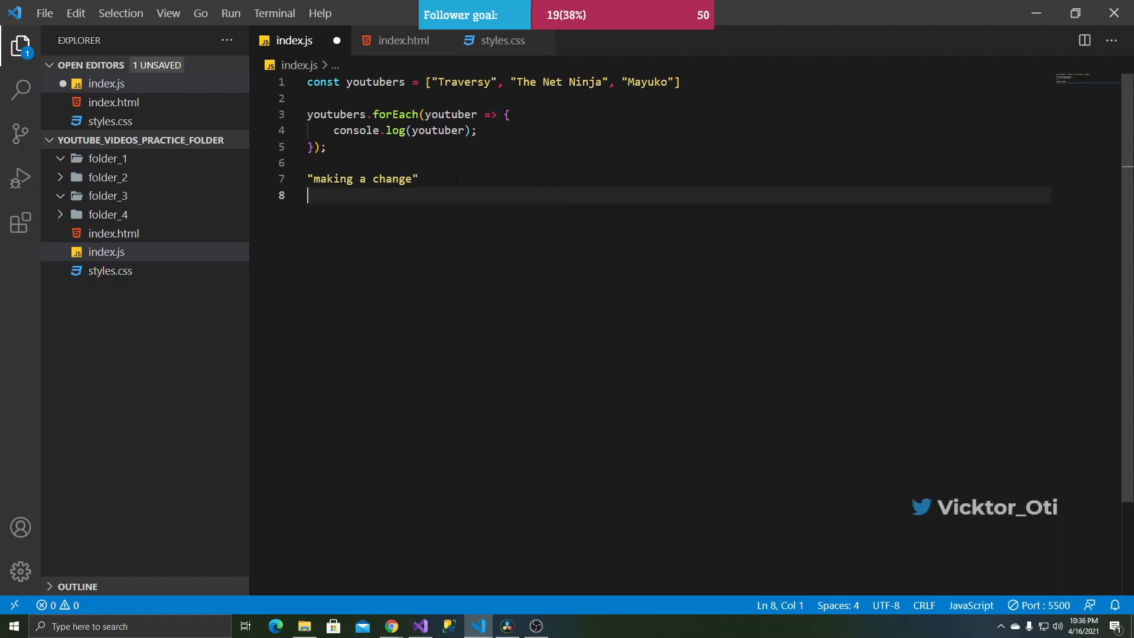
- Open a new terminal panel and change directory to ../folder_3, then folder_1
click(274, 13)
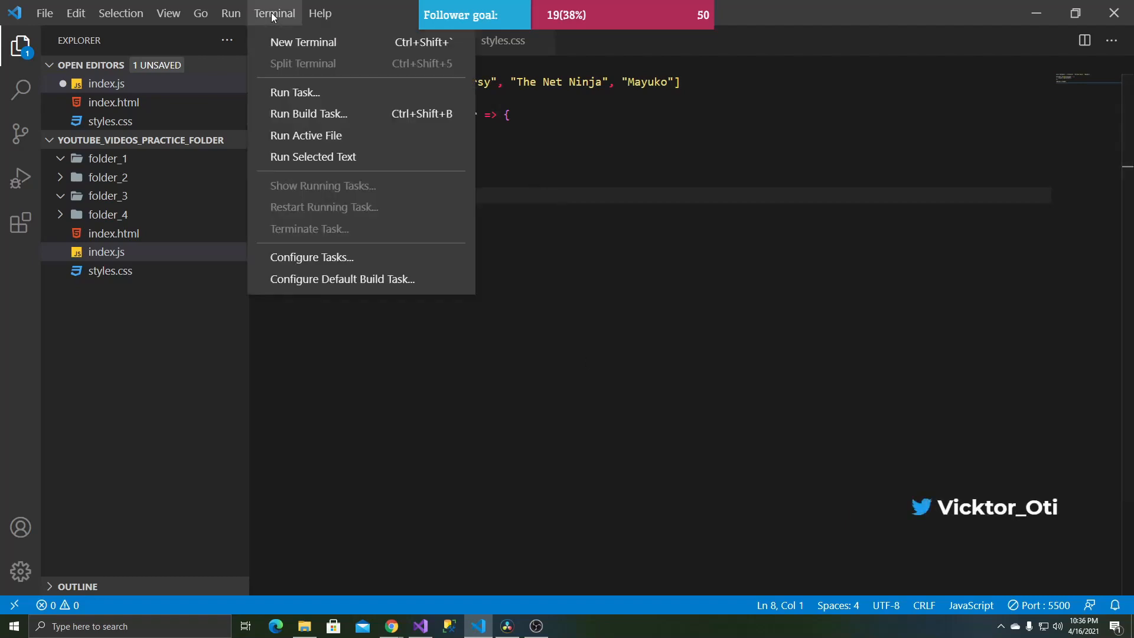
mouse_move(297, 46)
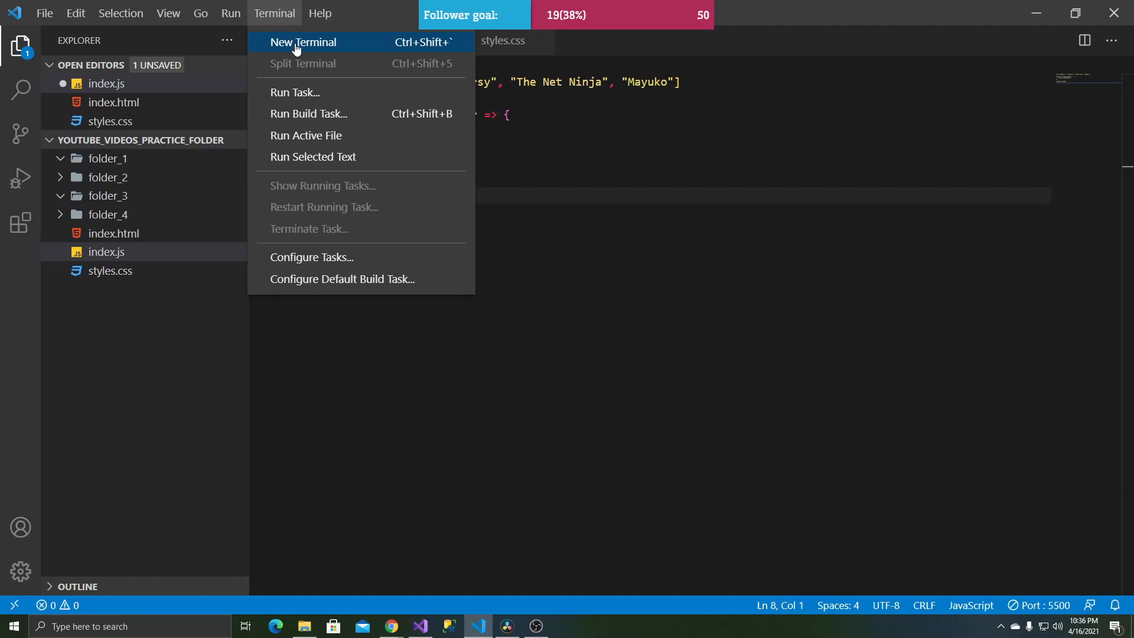
click(302, 42)
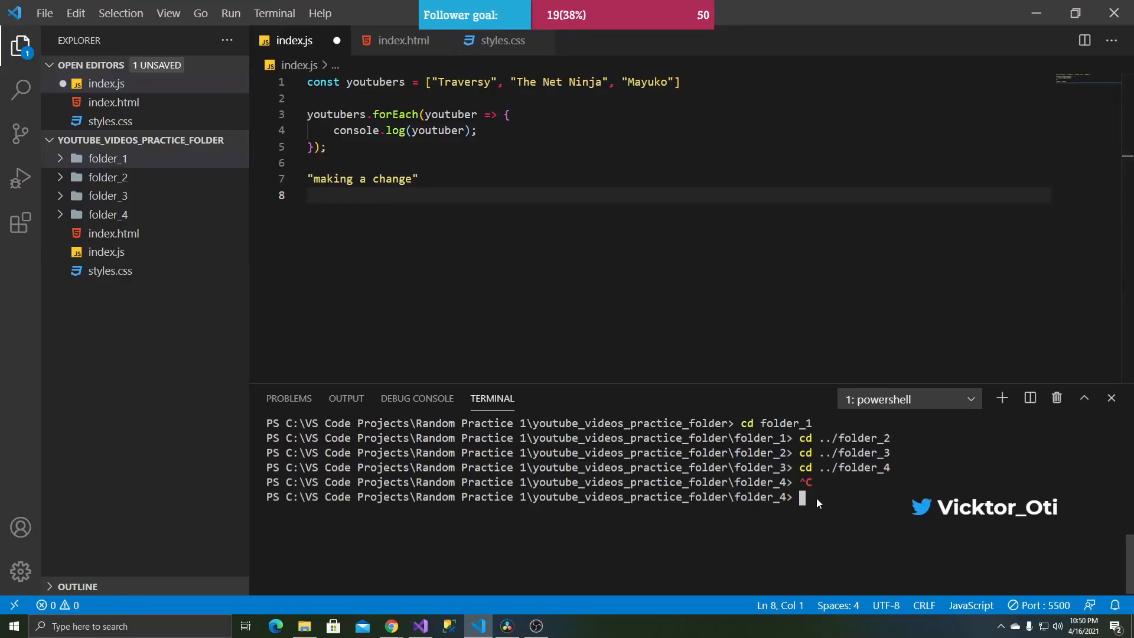
text(cd ../folder_3)
text(clear)
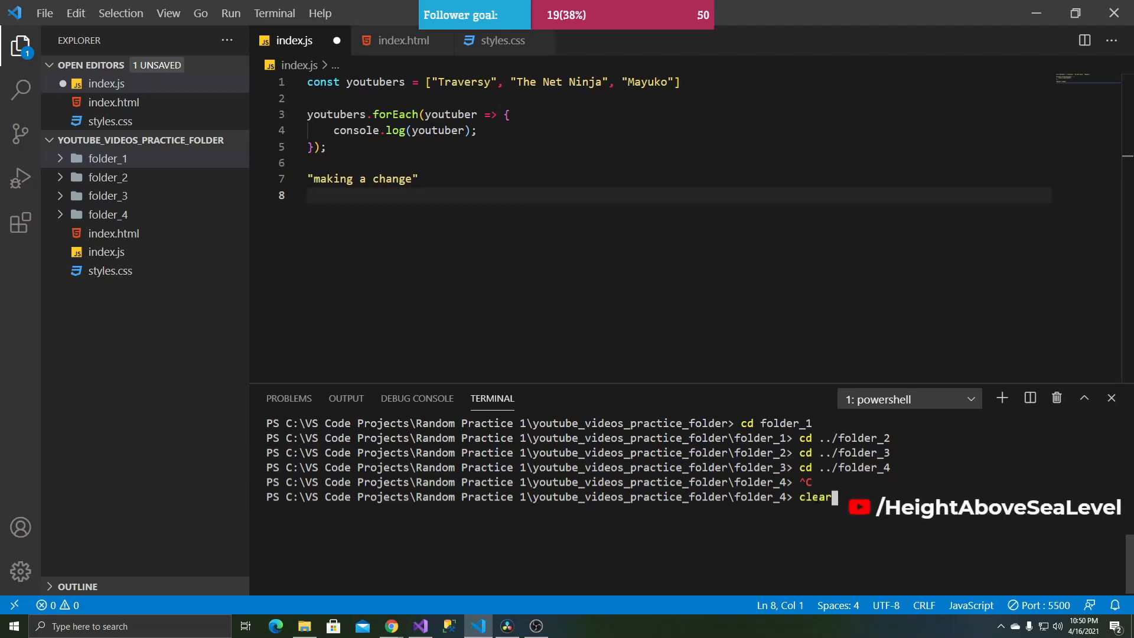
text(cd folder_1)
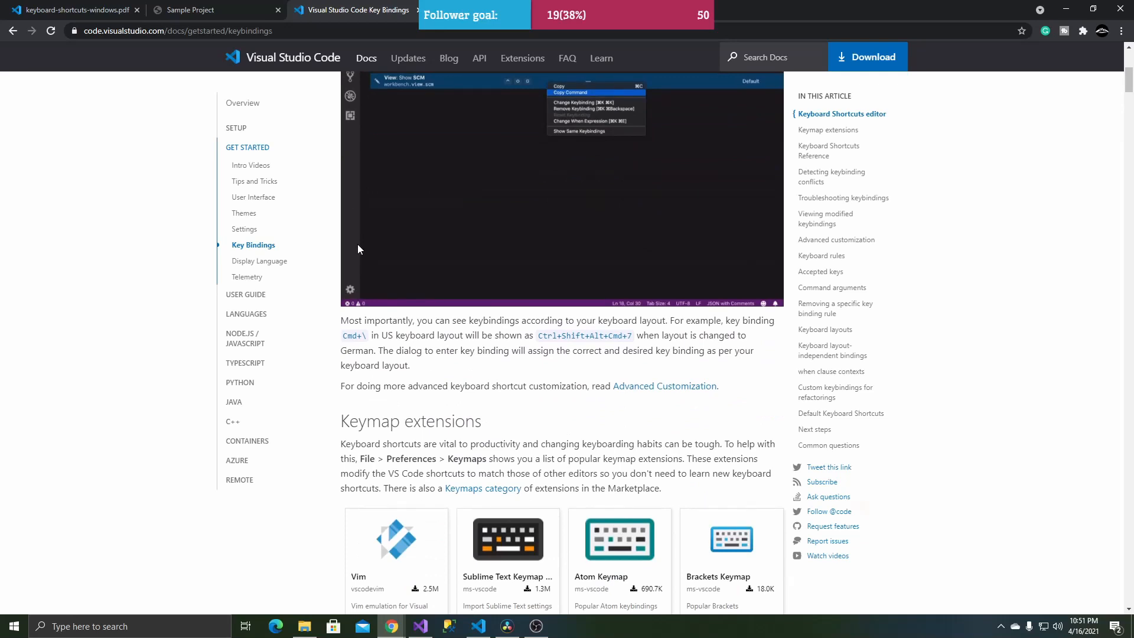
- Return to the code editor, open the File menu, and choose an entry from it
click(477, 626)
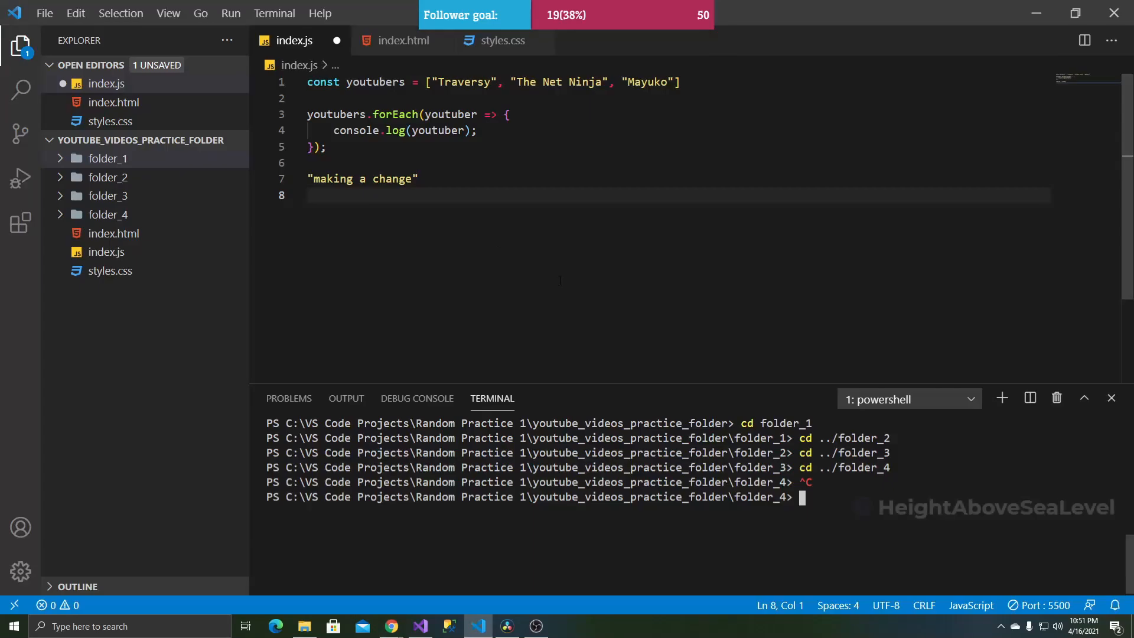
click(46, 13)
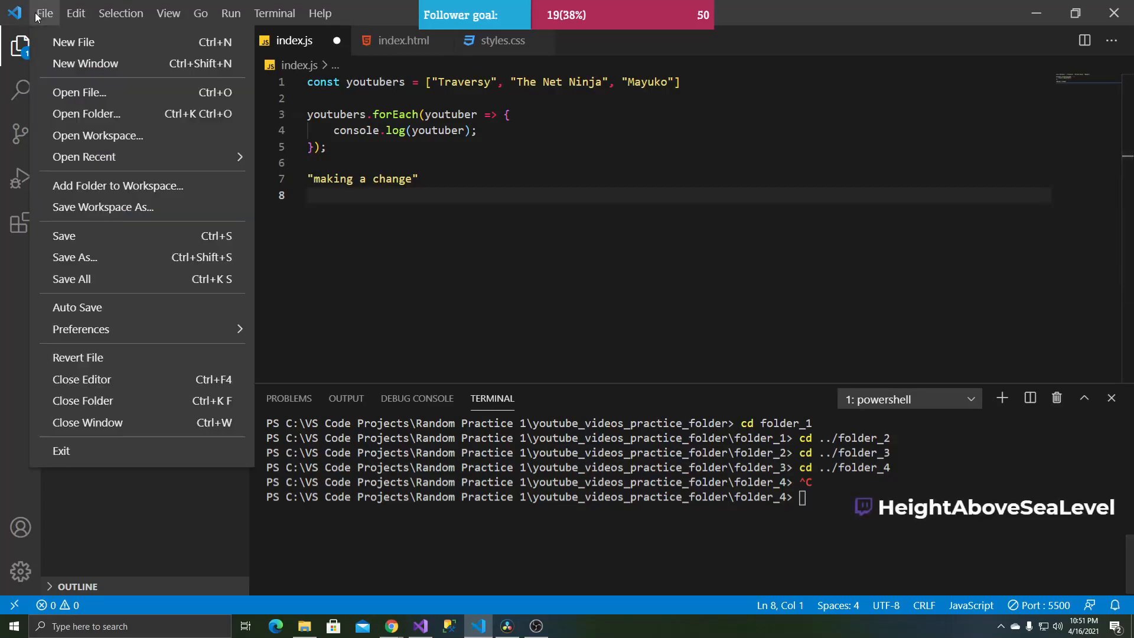
click(80, 329)
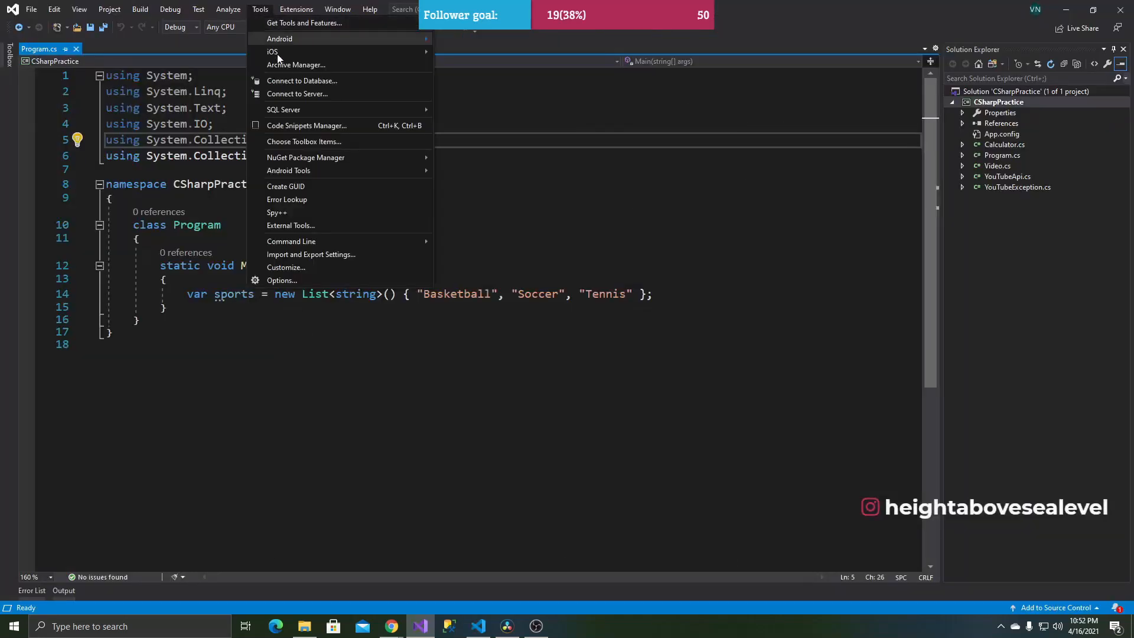
- Open Visual Studio's keyboard shortcut settings and scroll down through the commands list
click(282, 280)
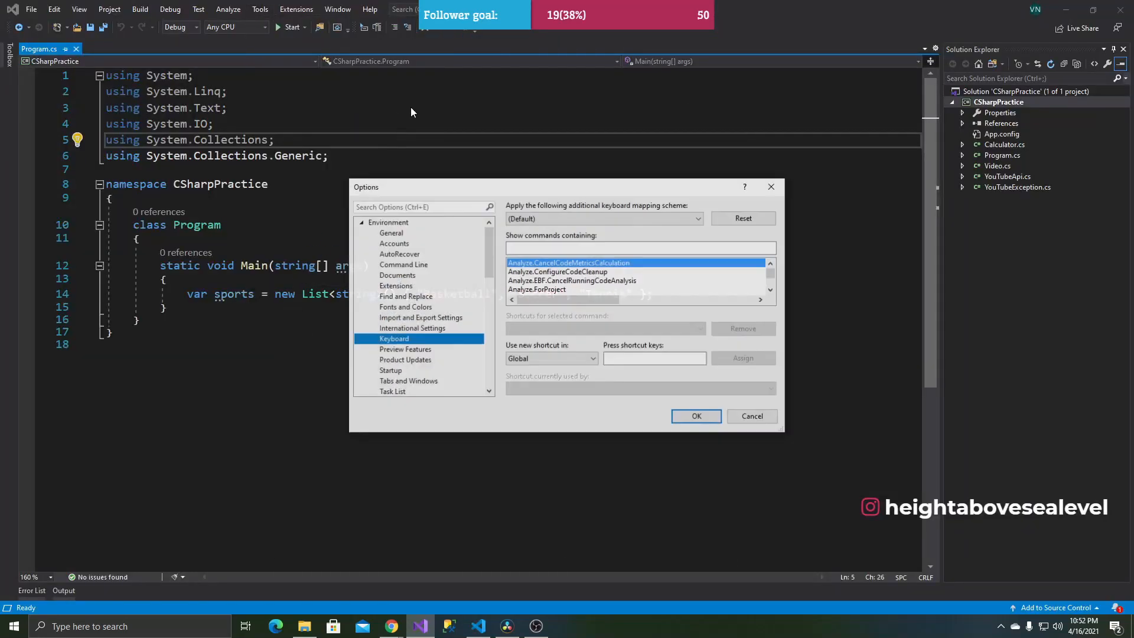
scroll(down, 3)
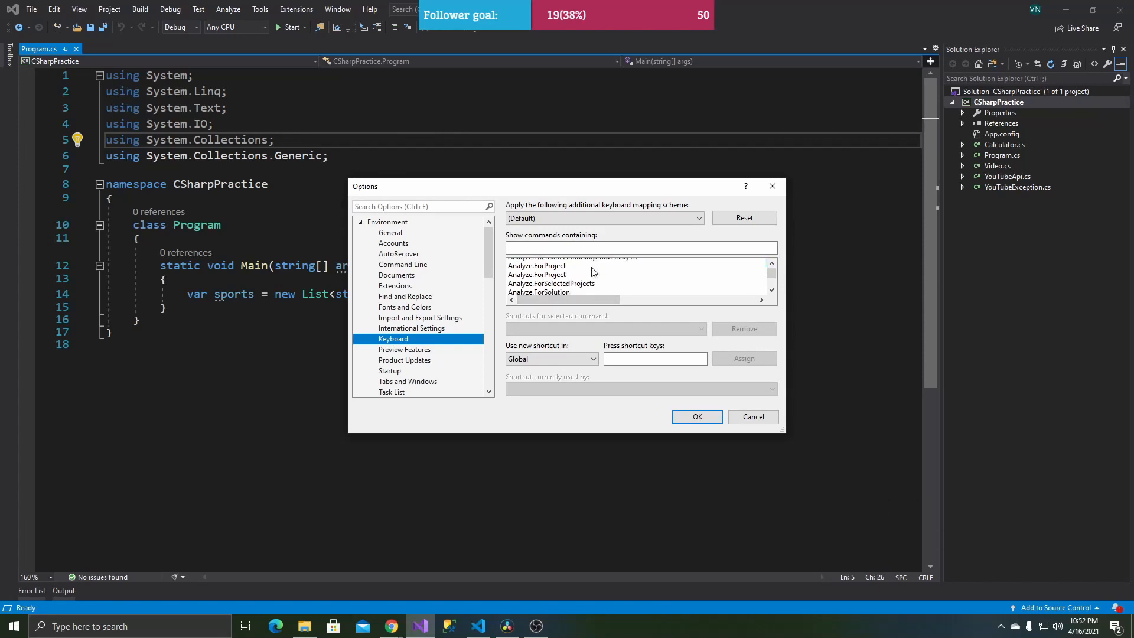
scroll(down, 3)
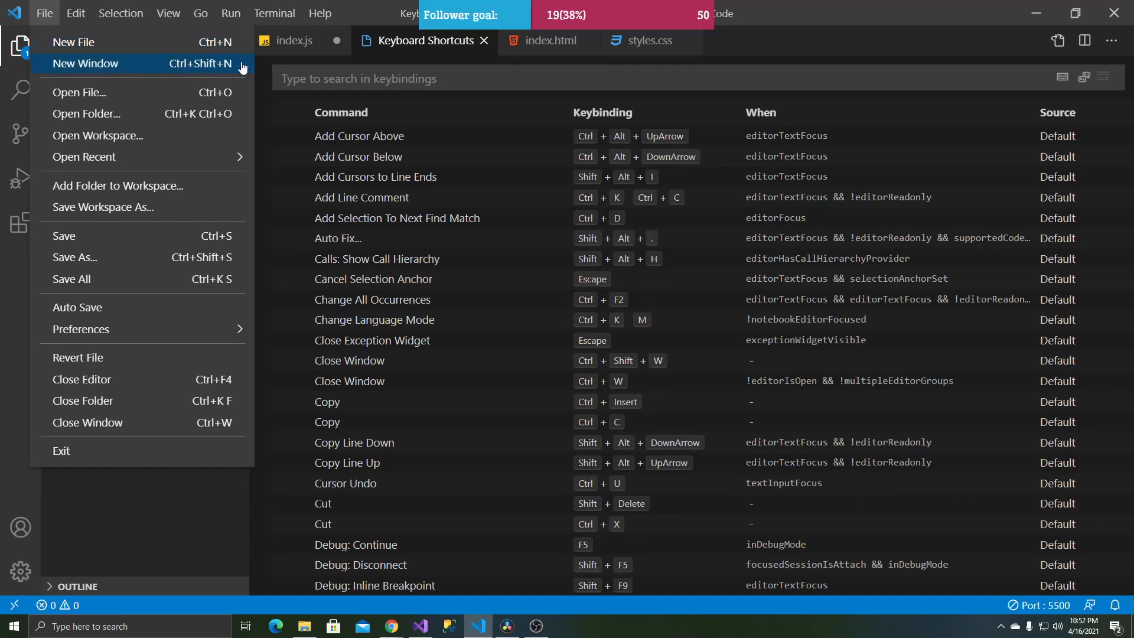
mouse_move(198, 122)
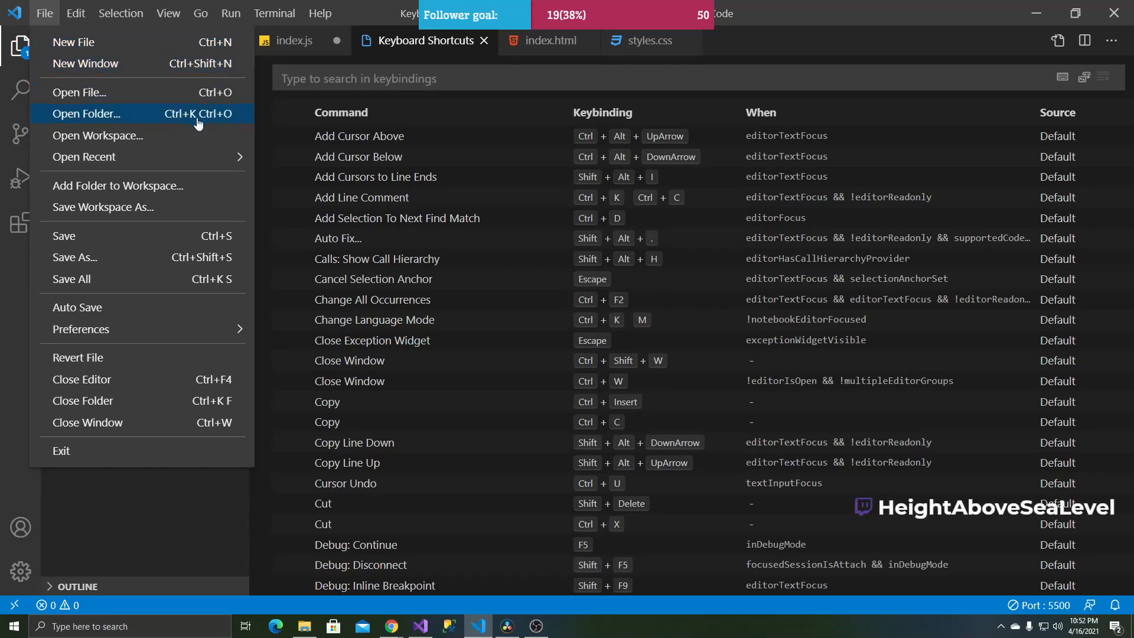